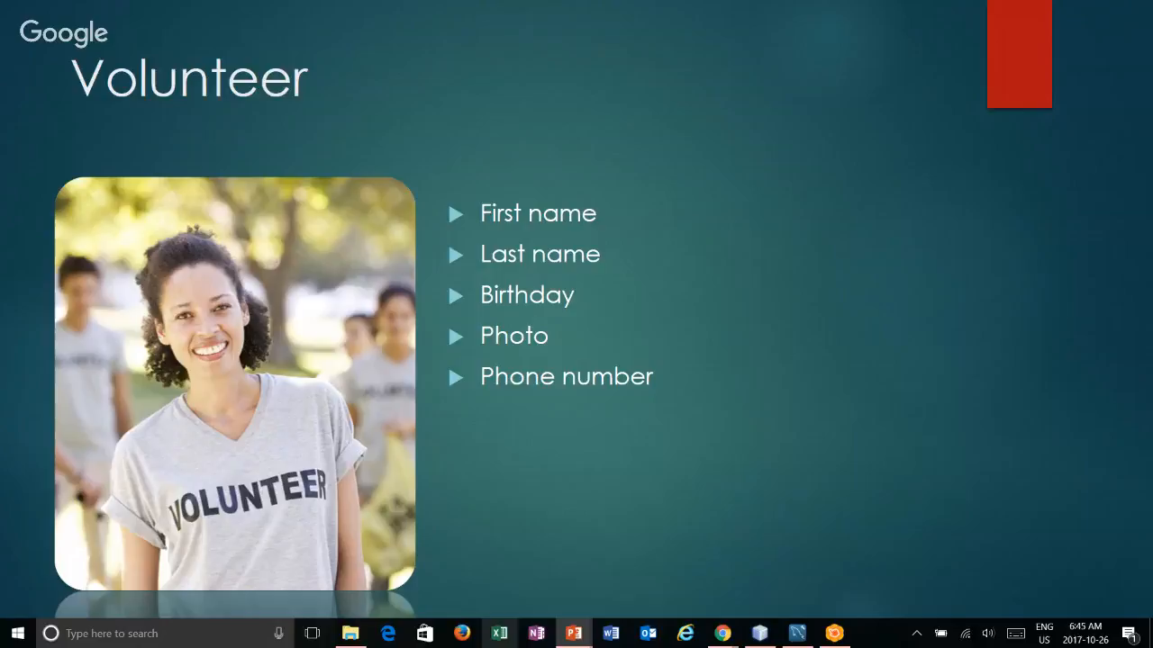
pyautogui.moveTo(754, 602)
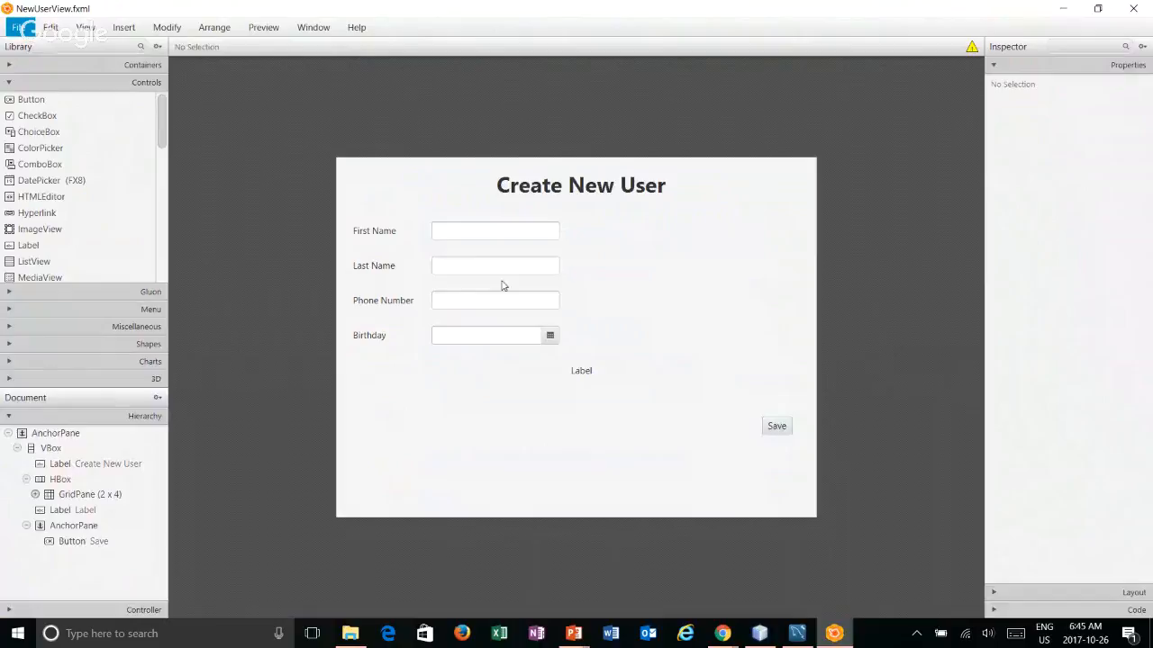
pyautogui.moveTo(681, 402)
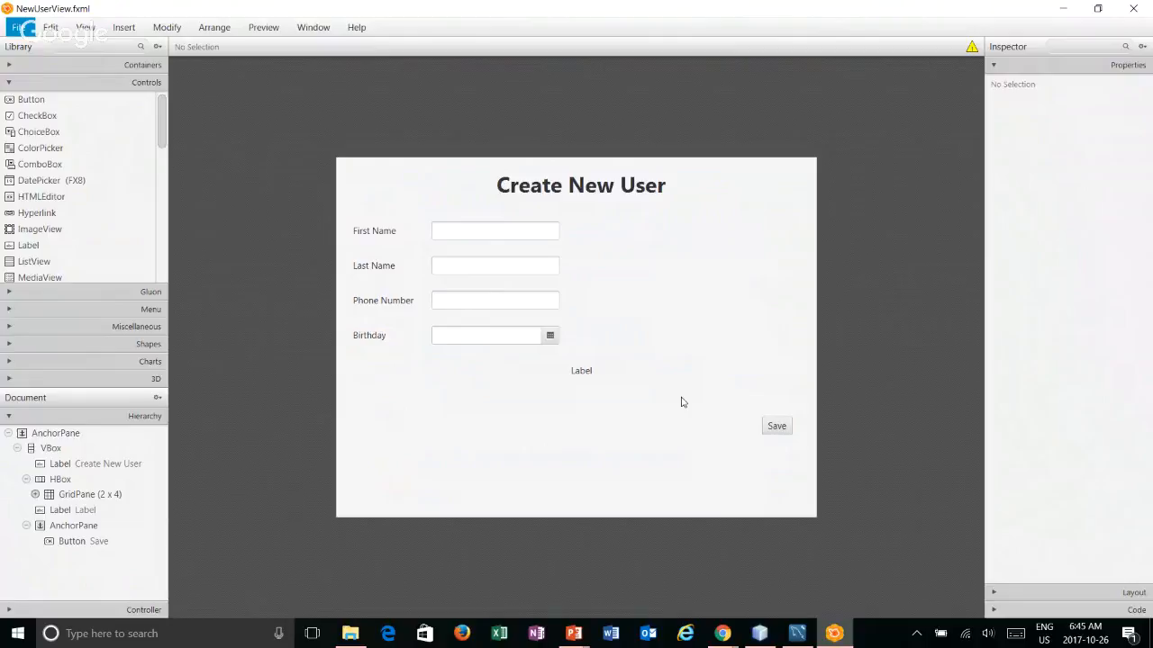
pyautogui.moveTo(586, 371)
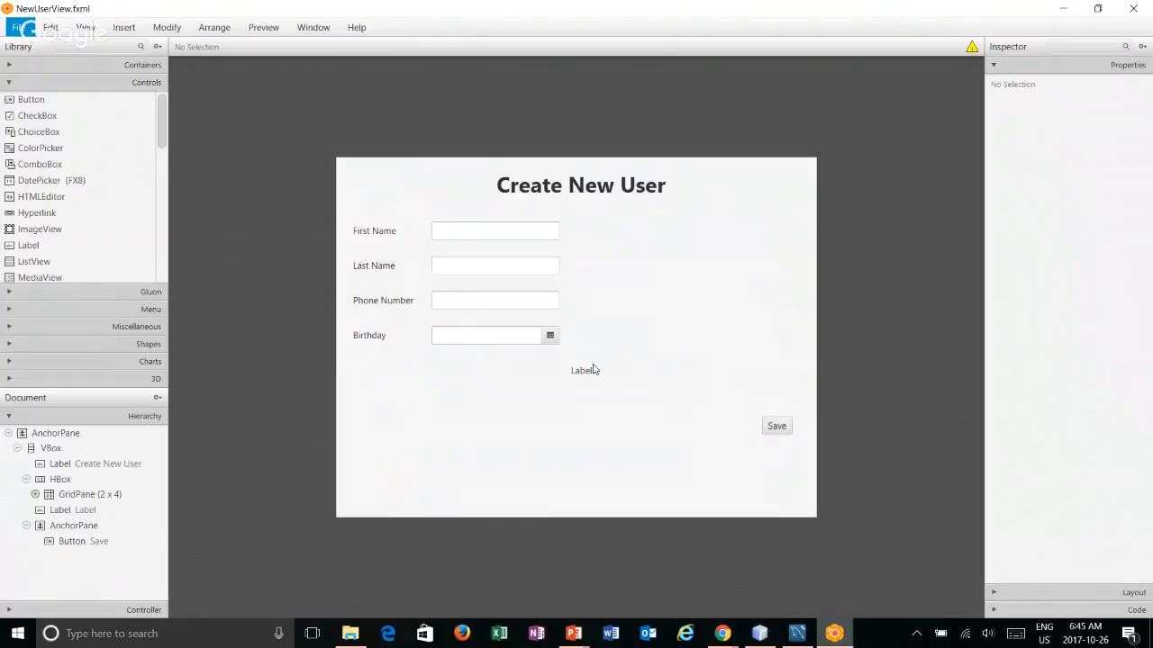
pyautogui.moveTo(744, 357)
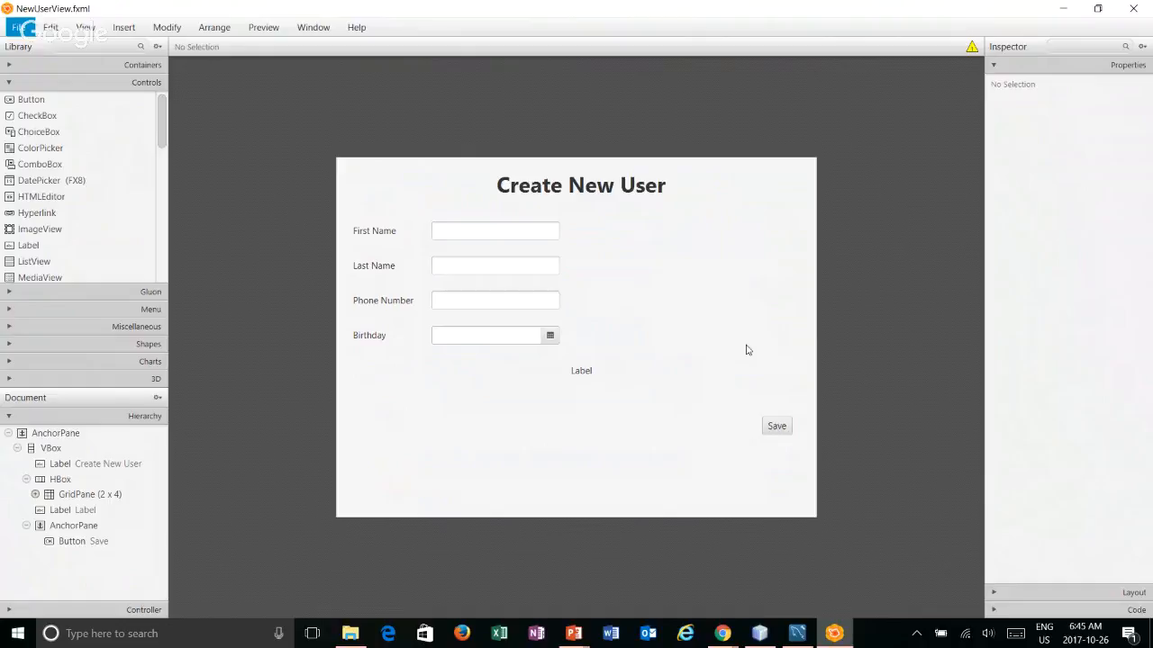
pyautogui.moveTo(620, 236)
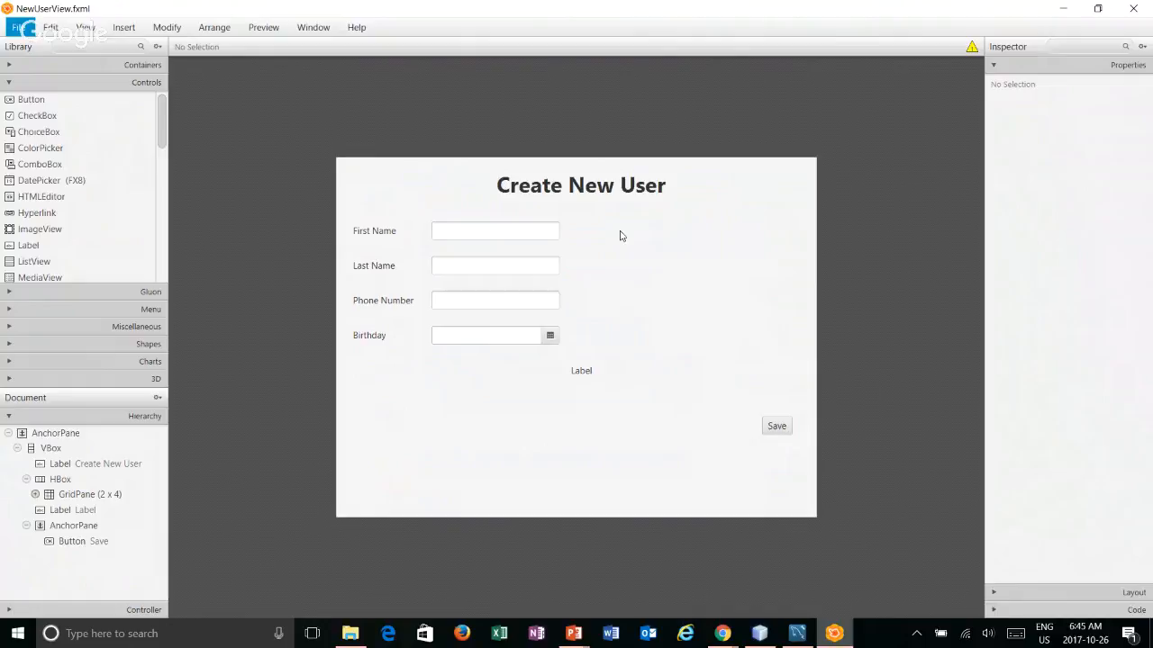
pyautogui.moveTo(818, 227)
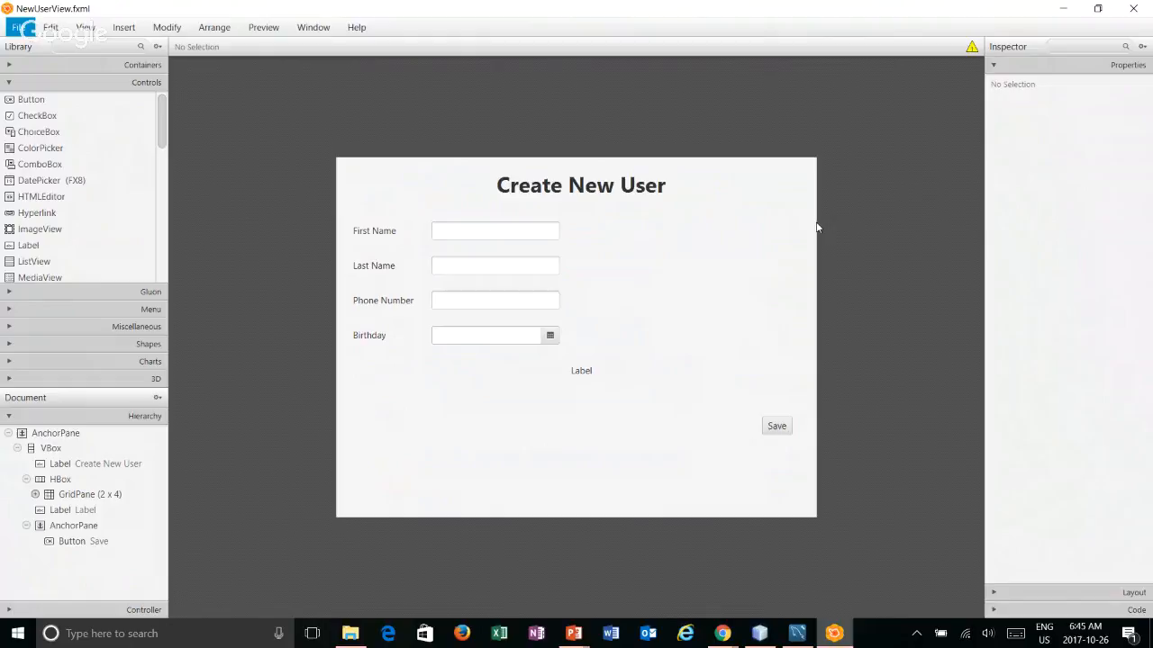
pyautogui.moveTo(193, 238)
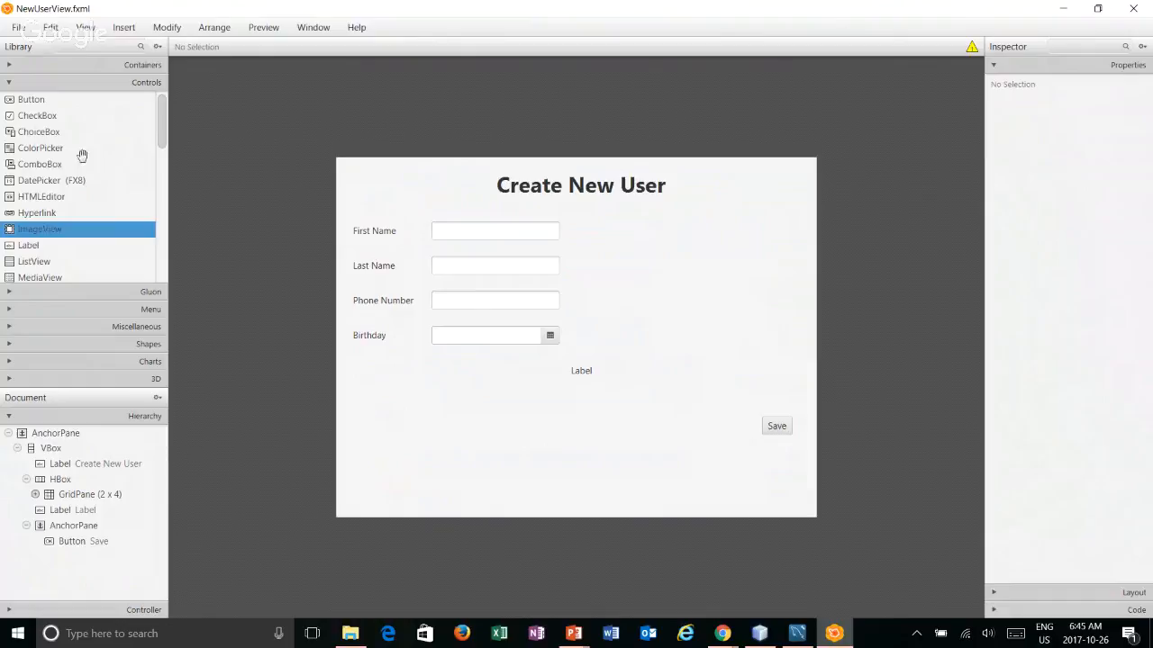
# Place an ImageView in the HBox beside the GridPane of input fields and size it
pyautogui.moveTo(40, 229); pyautogui.dragTo(676, 263)
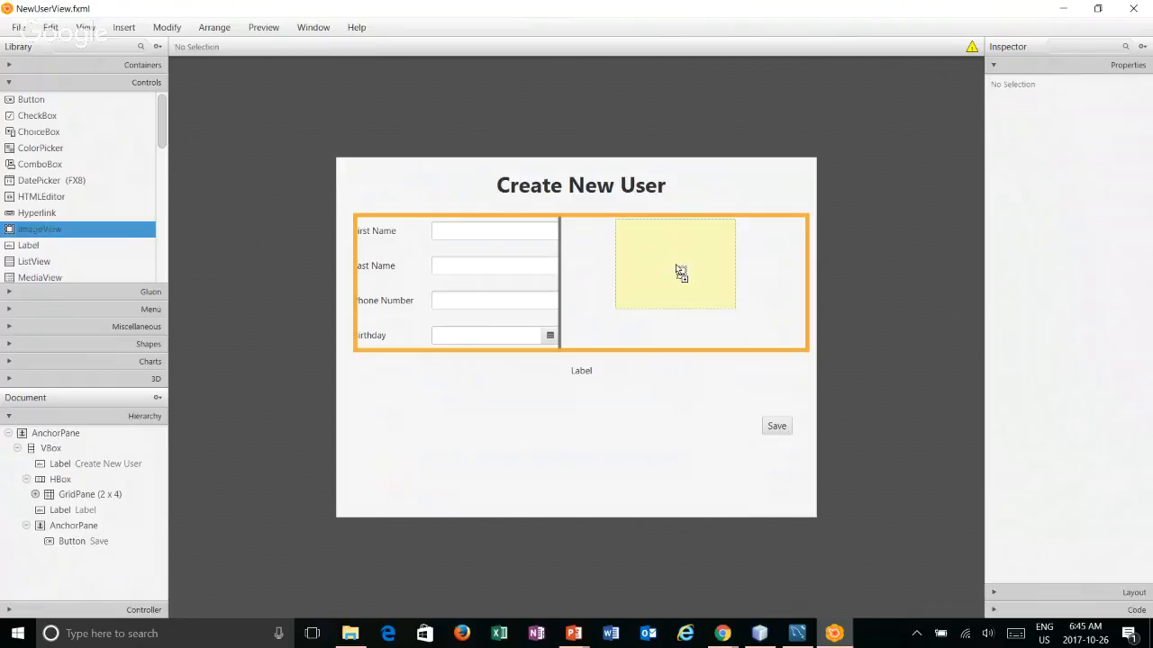
pyautogui.click(675, 261)
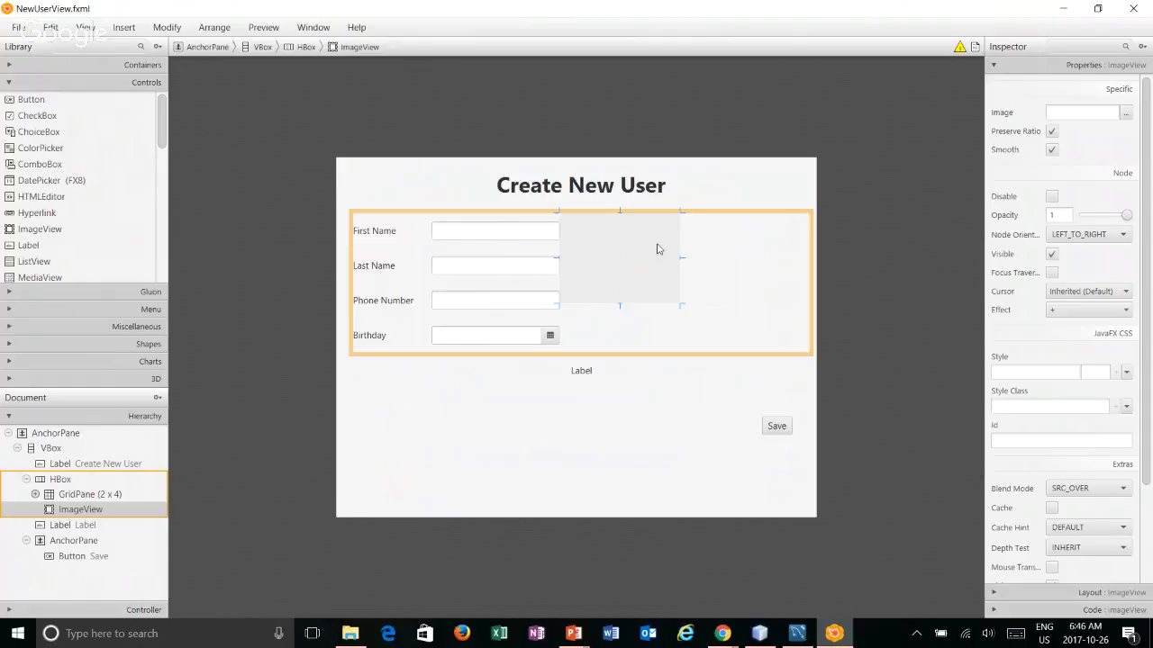
pyautogui.moveTo(57, 479)
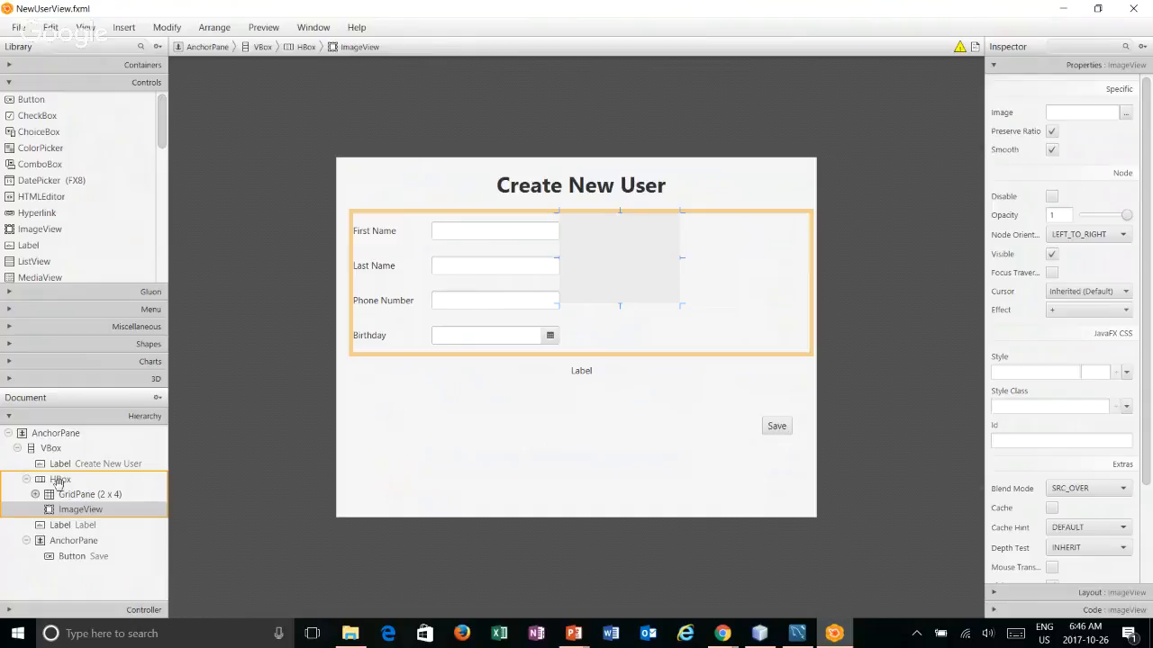
pyautogui.click(61, 479)
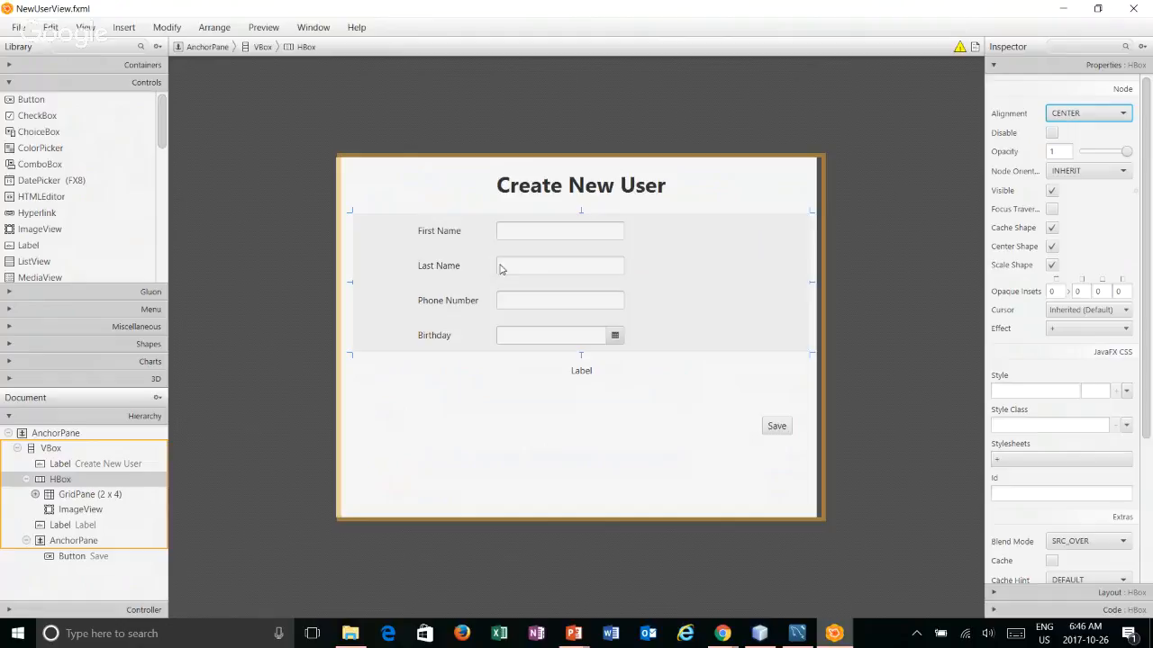
pyautogui.click(79, 508)
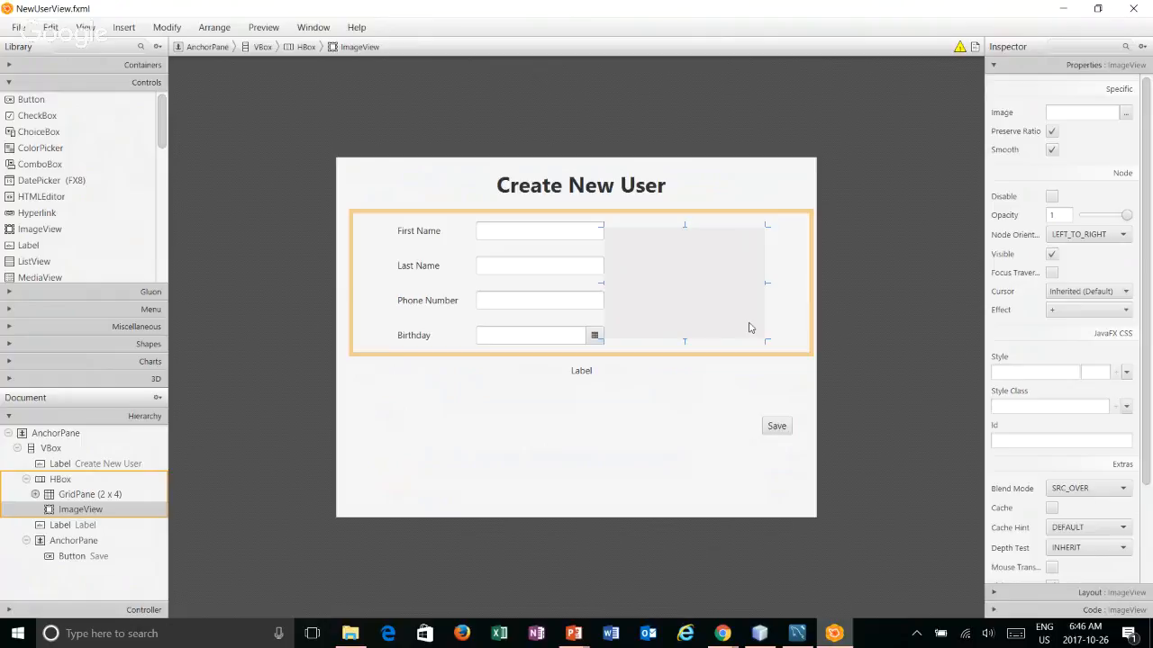
pyautogui.click(62, 479)
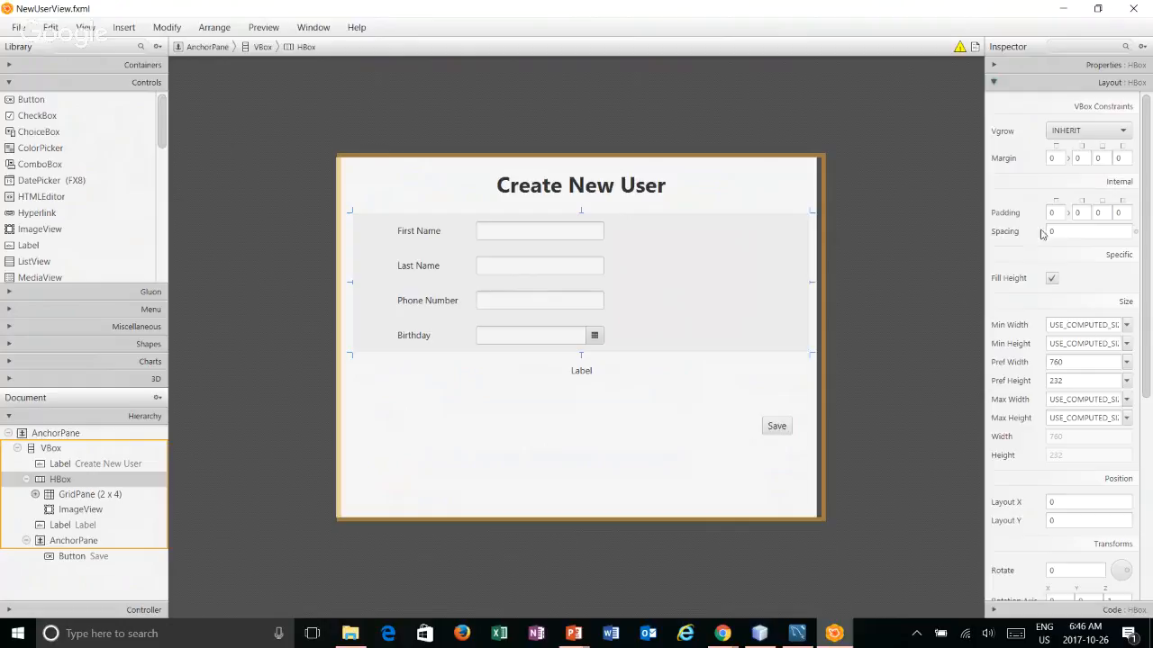
pyautogui.click(50, 447)
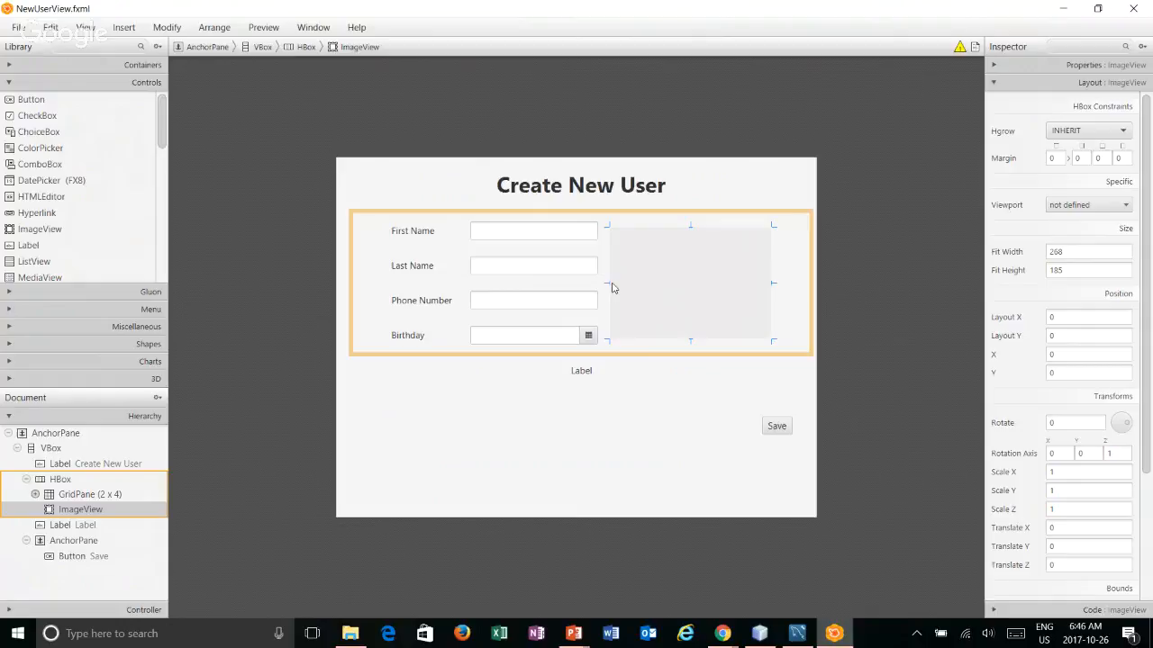
# Save the NewUserView layout and switch back to NetBeans
pyautogui.press('ctrl+s')
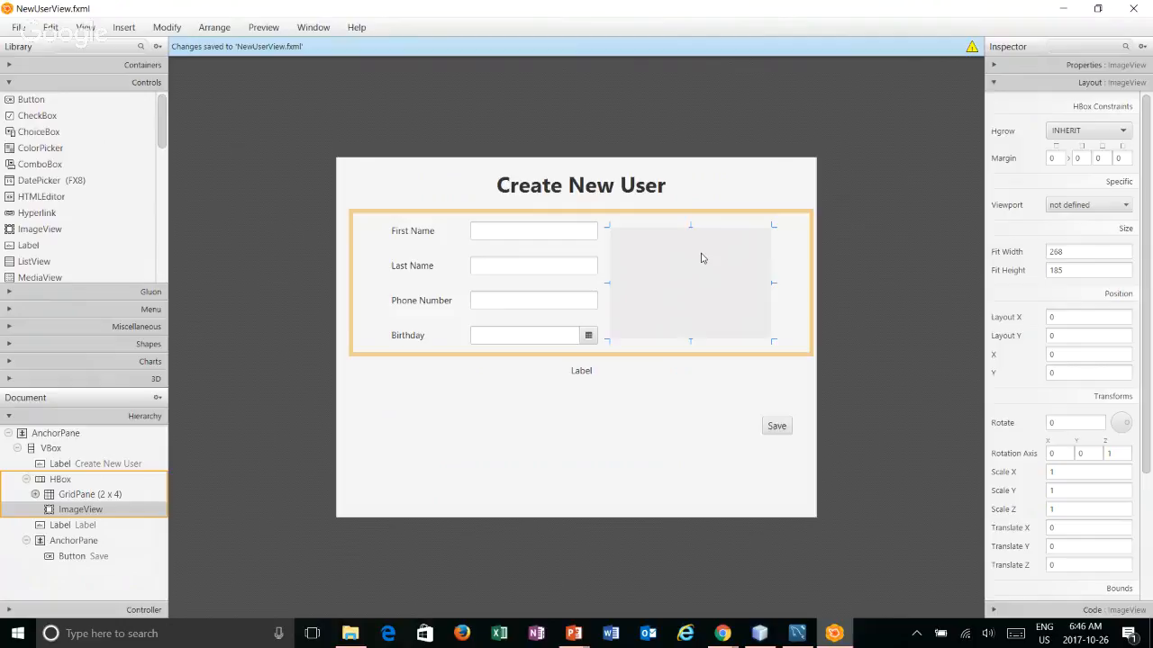
pyautogui.press('alt+tab')
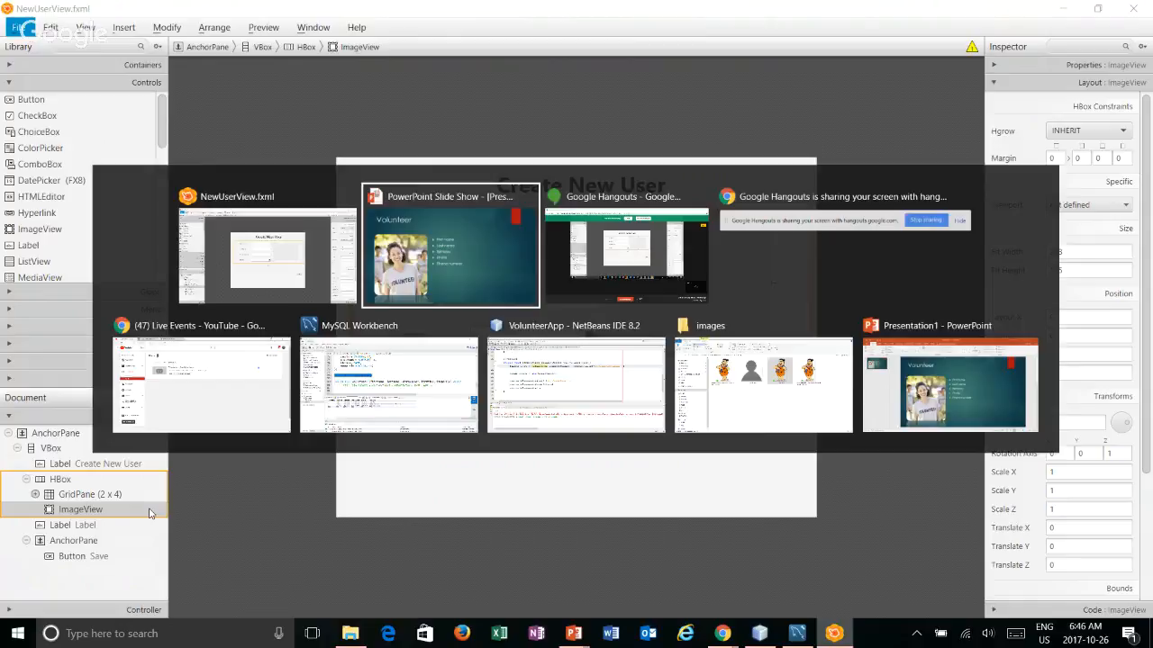
pyautogui.click(574, 386)
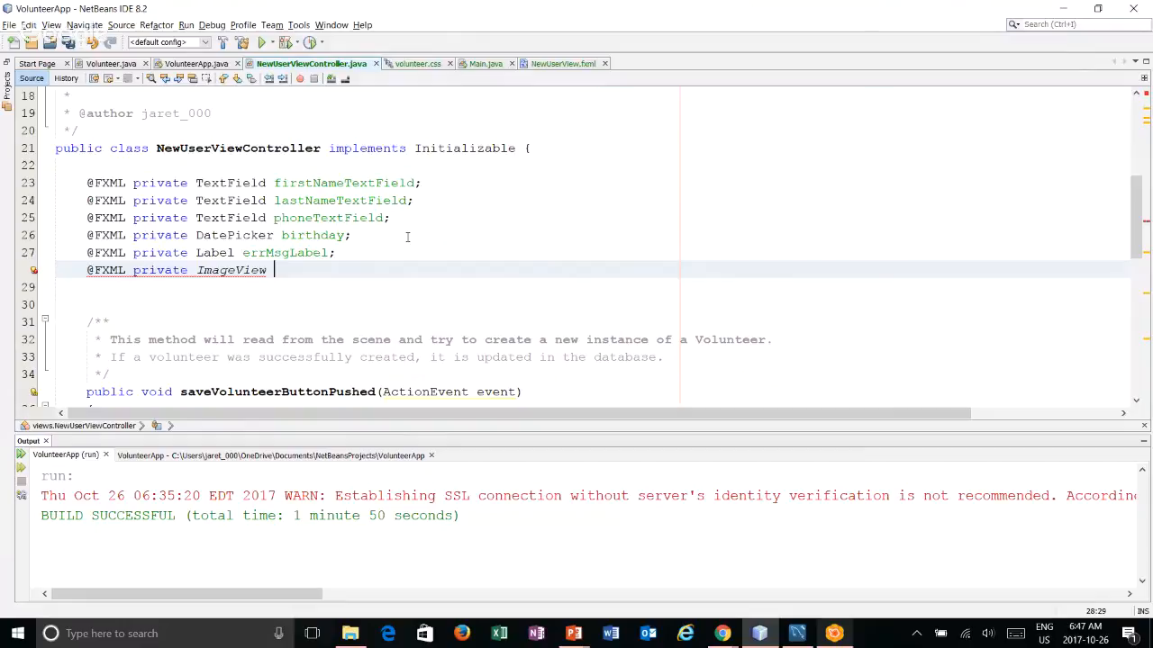
pyautogui.write('im')
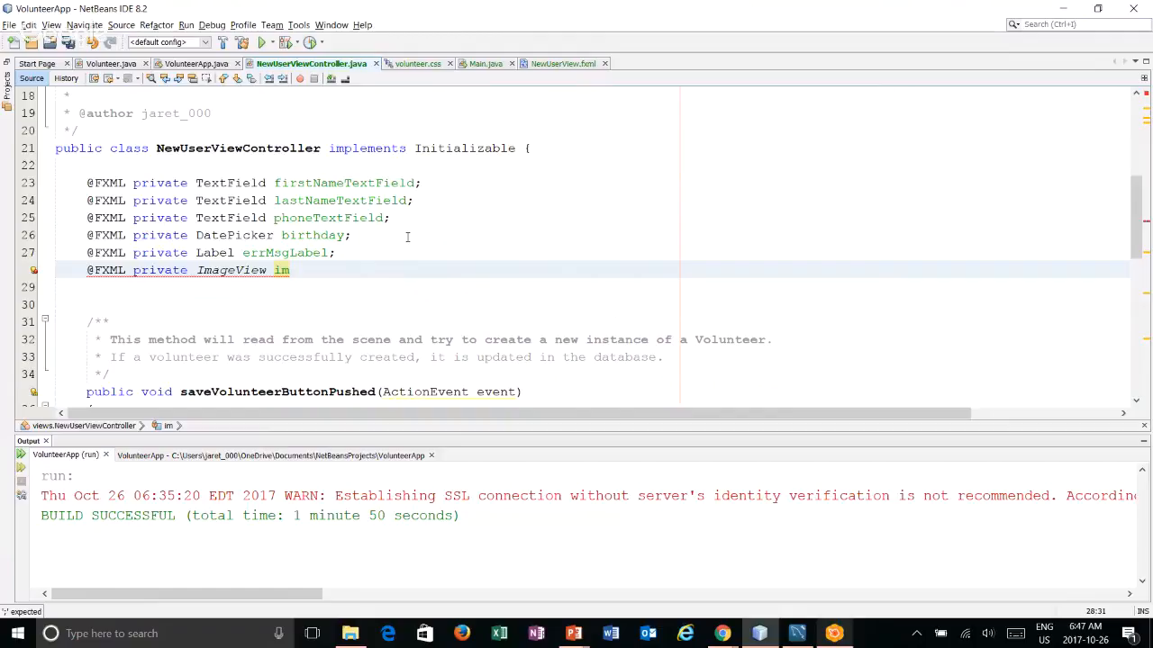
pyautogui.write('age;')
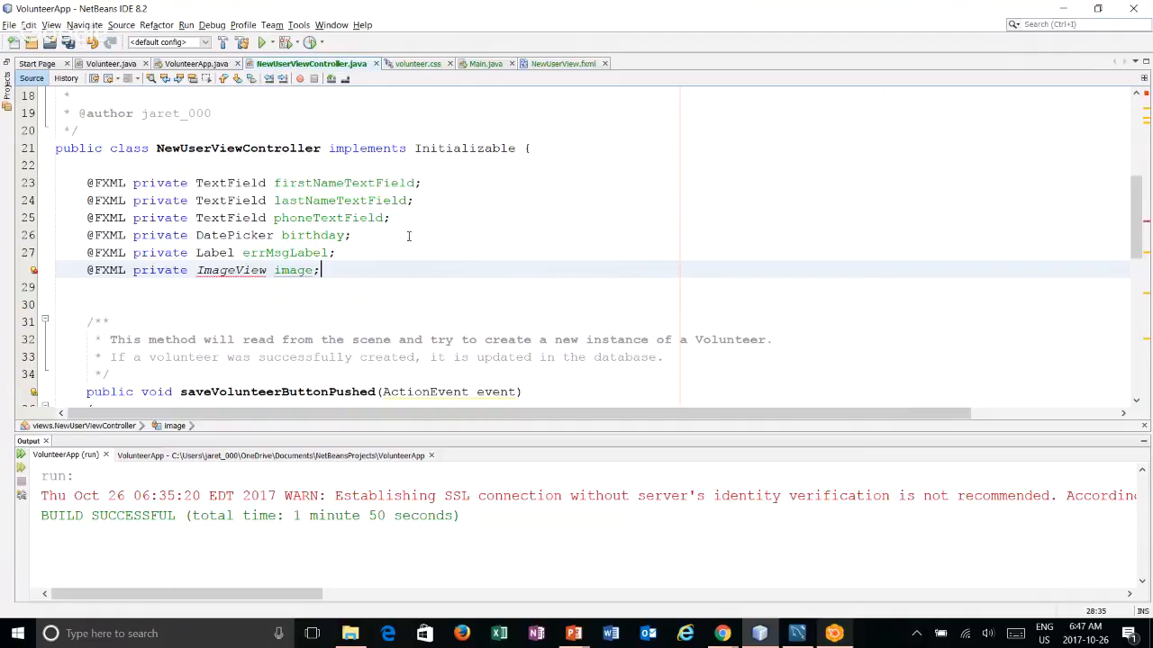
pyautogui.scroll(3)
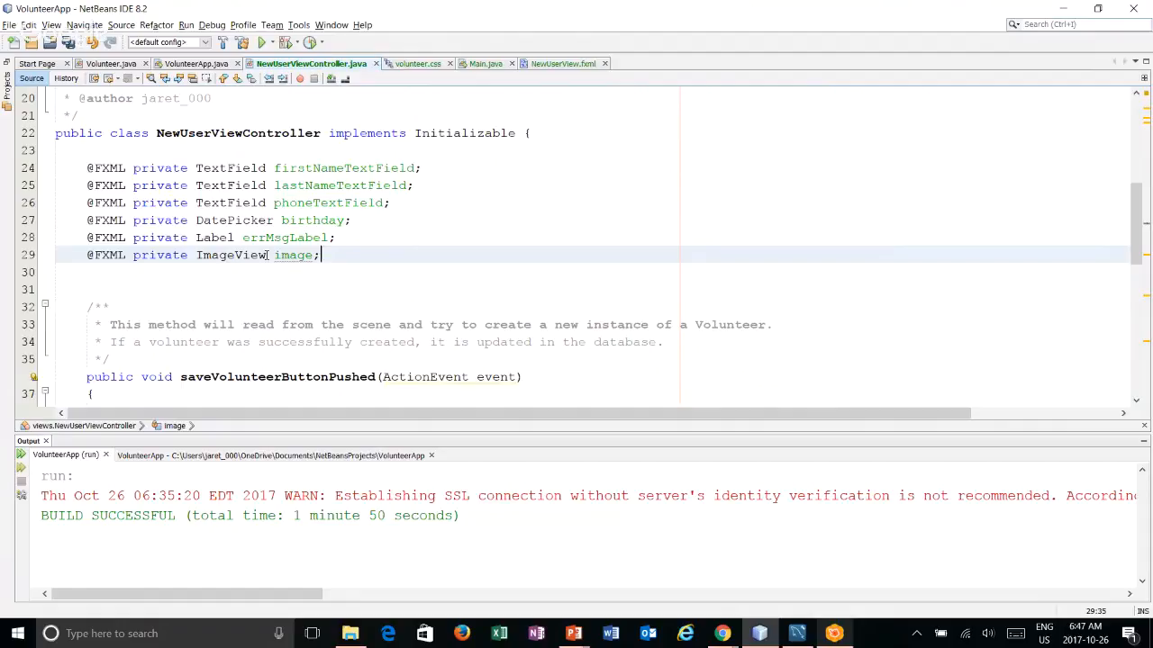
# Add a 'load the default image for the avatar' comment in initialize()
pyautogui.scroll(-3)
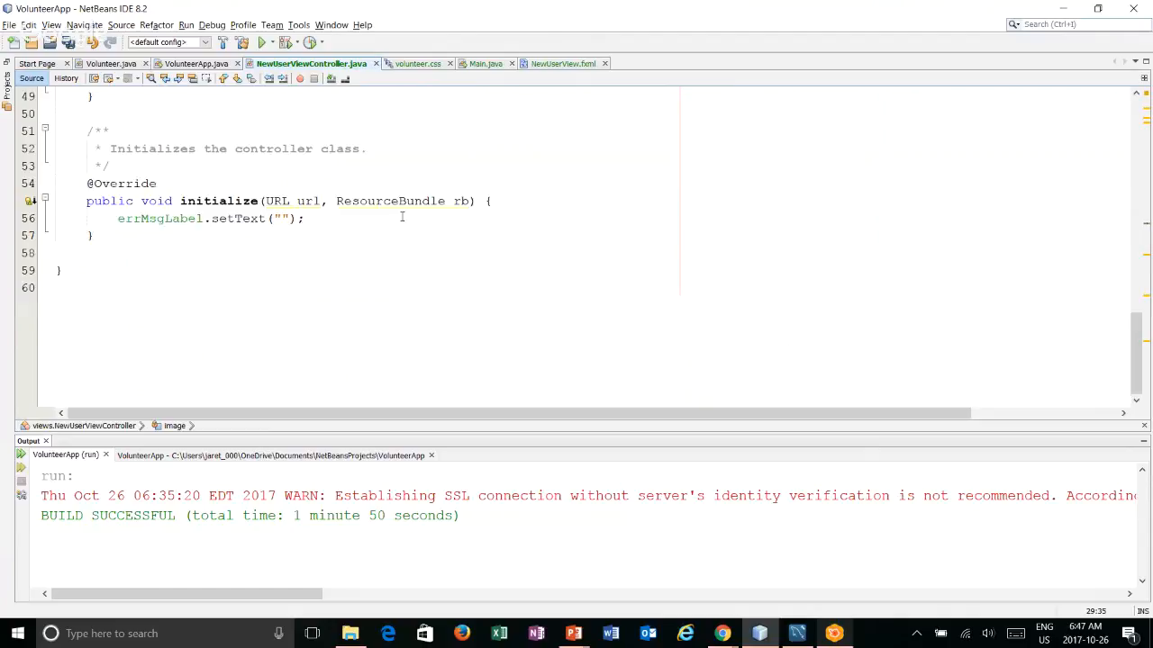
pyautogui.scroll(3)
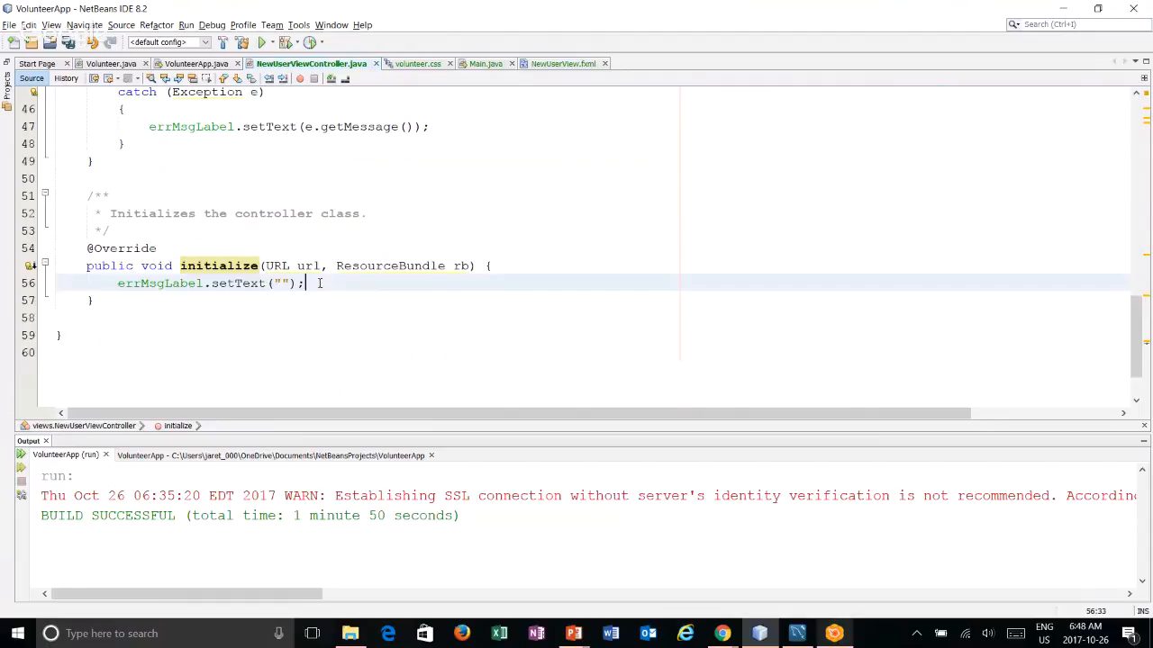
pyautogui.write('//load the defautl image for the')
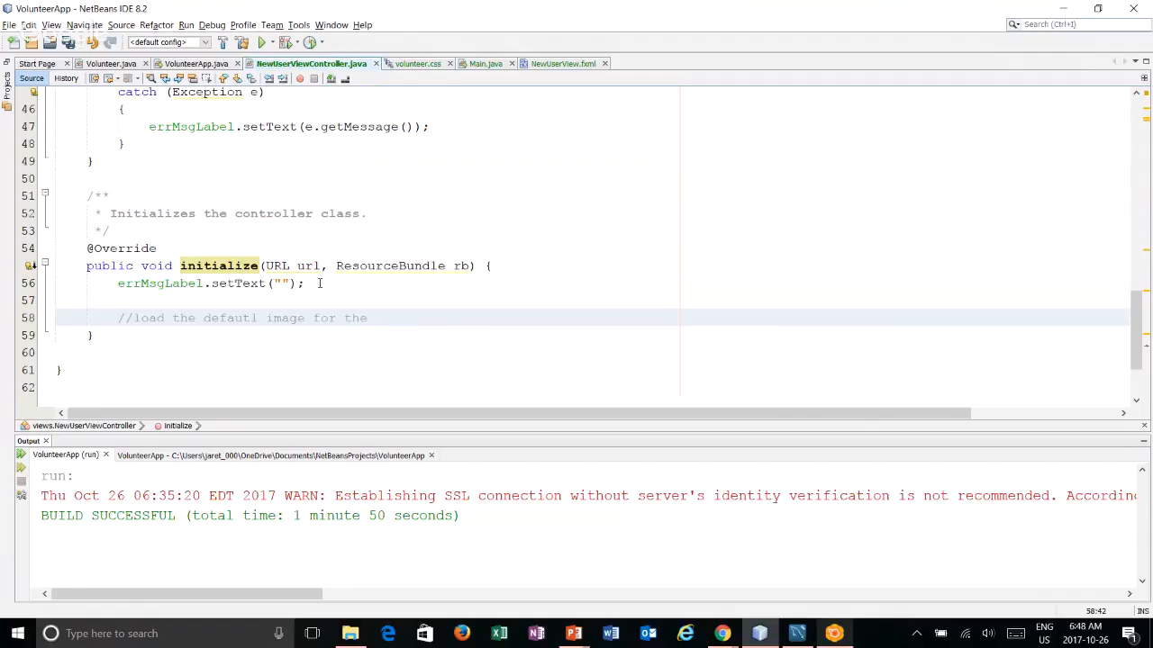
pyautogui.write('avatar')
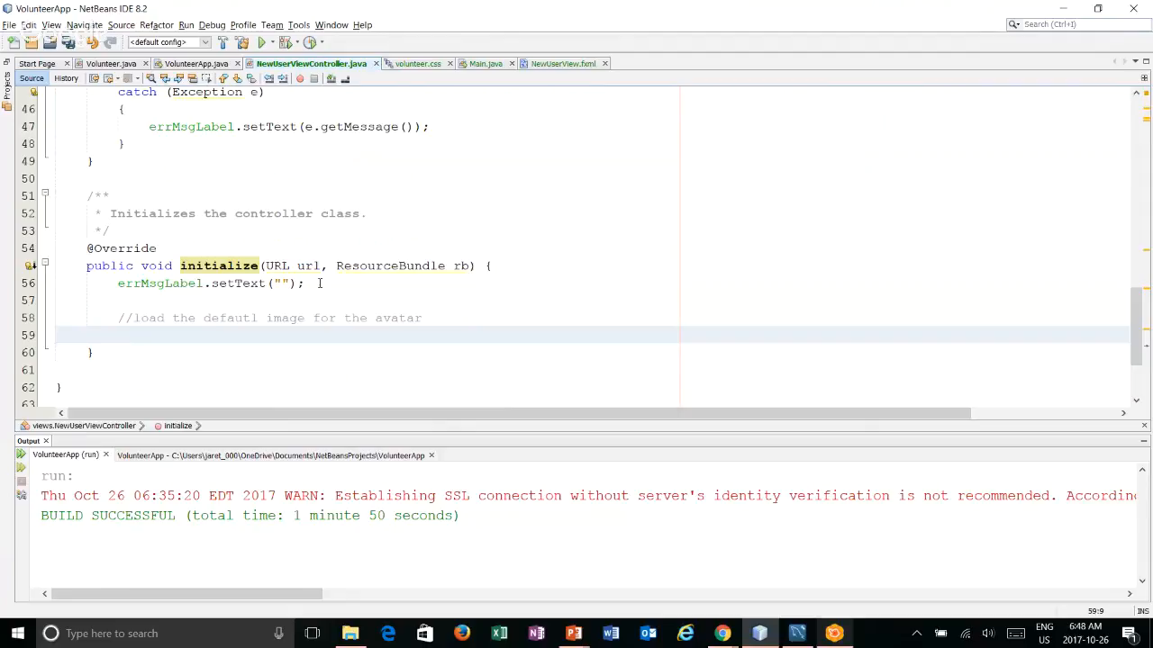
# Add a try block with catch (IOException e) printing e.getMessage() to System.err
pyautogui.write('try{')
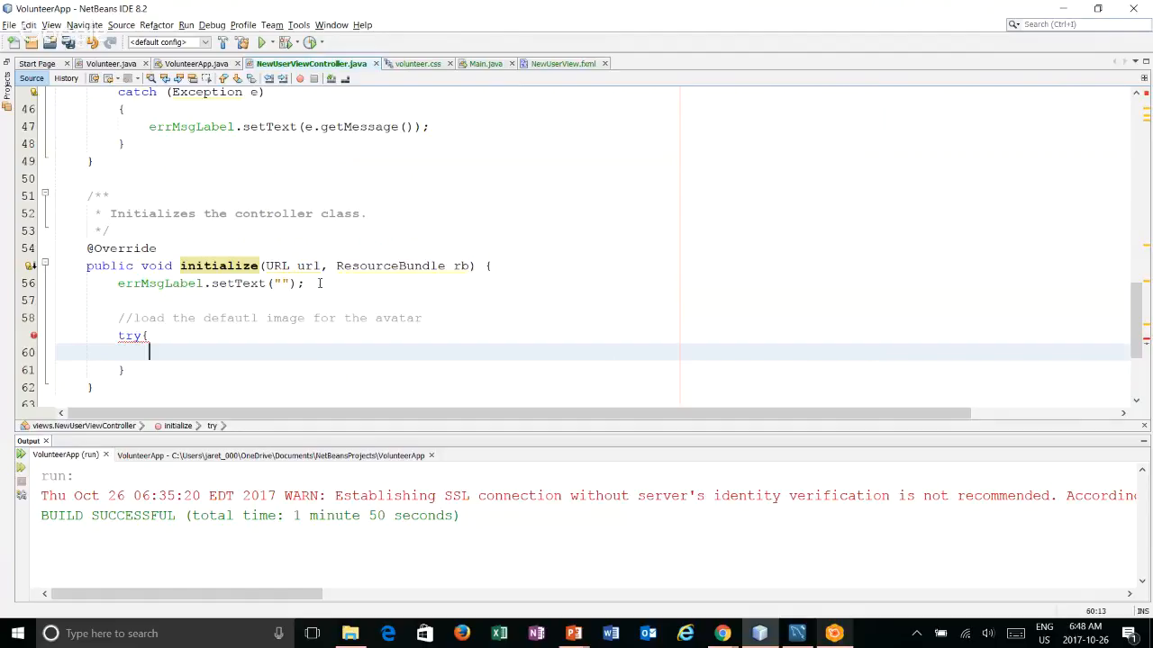
pyautogui.write('catch (IOEc')
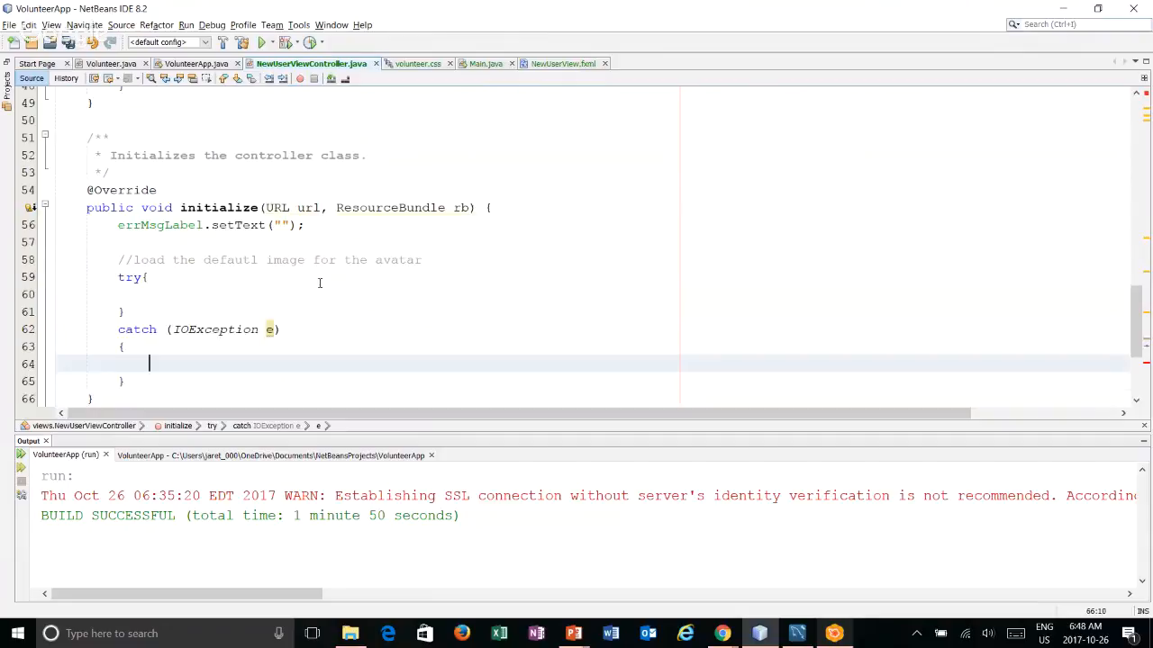
pyautogui.write('System.err.println(e.getMessage());')
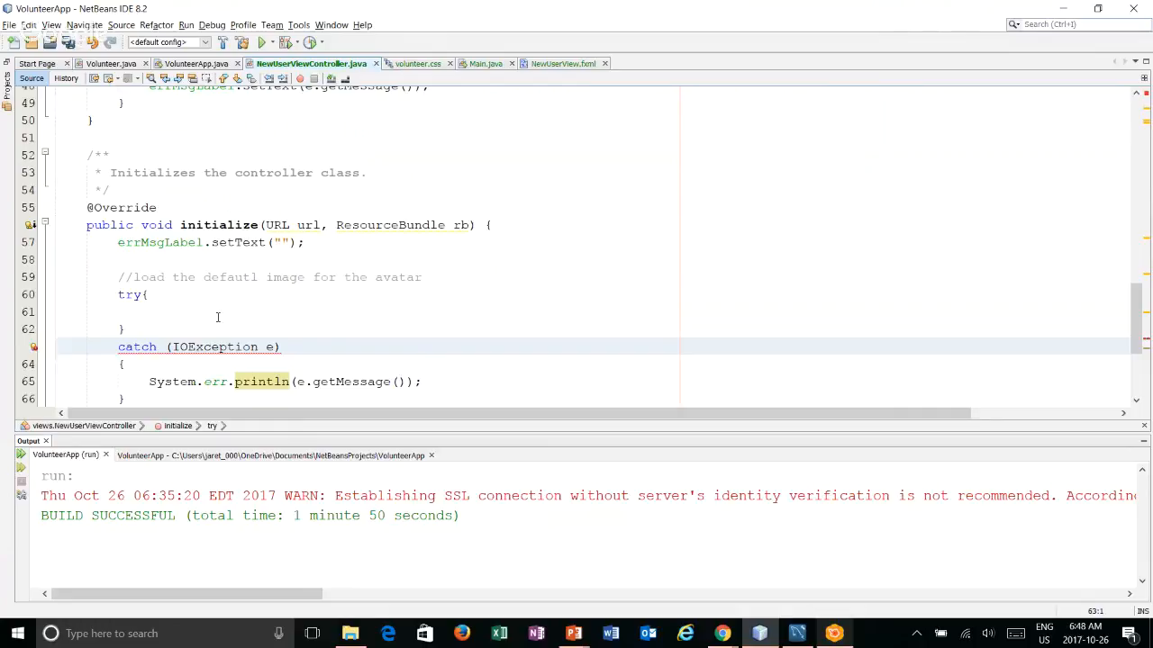
# Declare 'private File imageFile;' among the fields and move down to initialize()
pyautogui.click(270, 310)
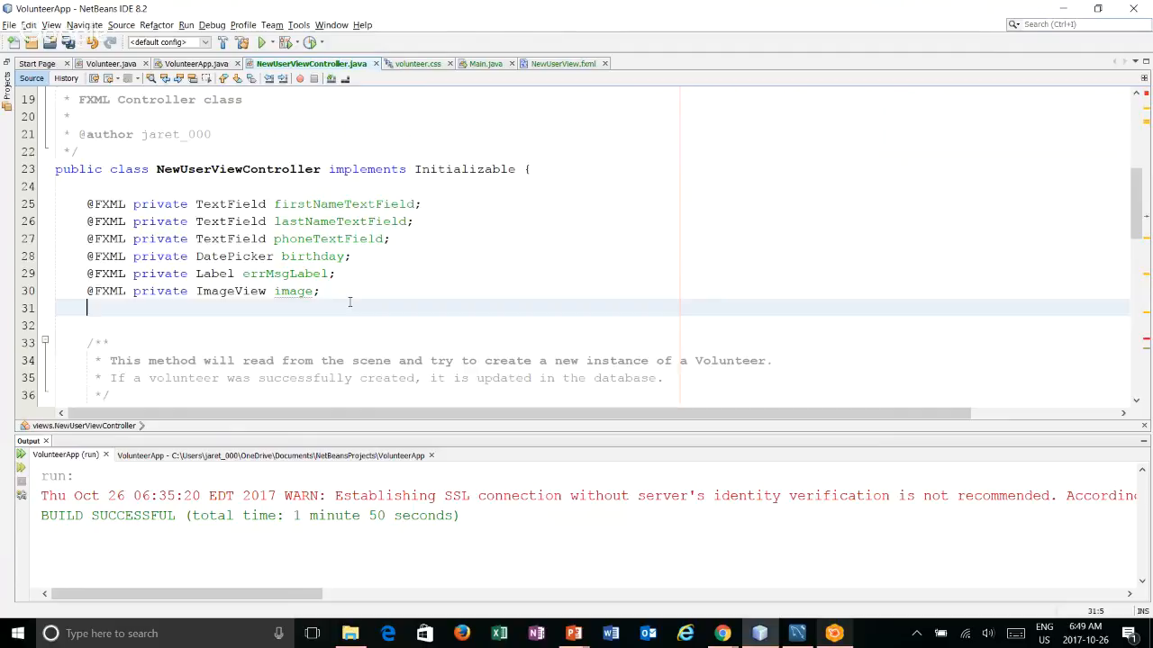
pyautogui.write('private')
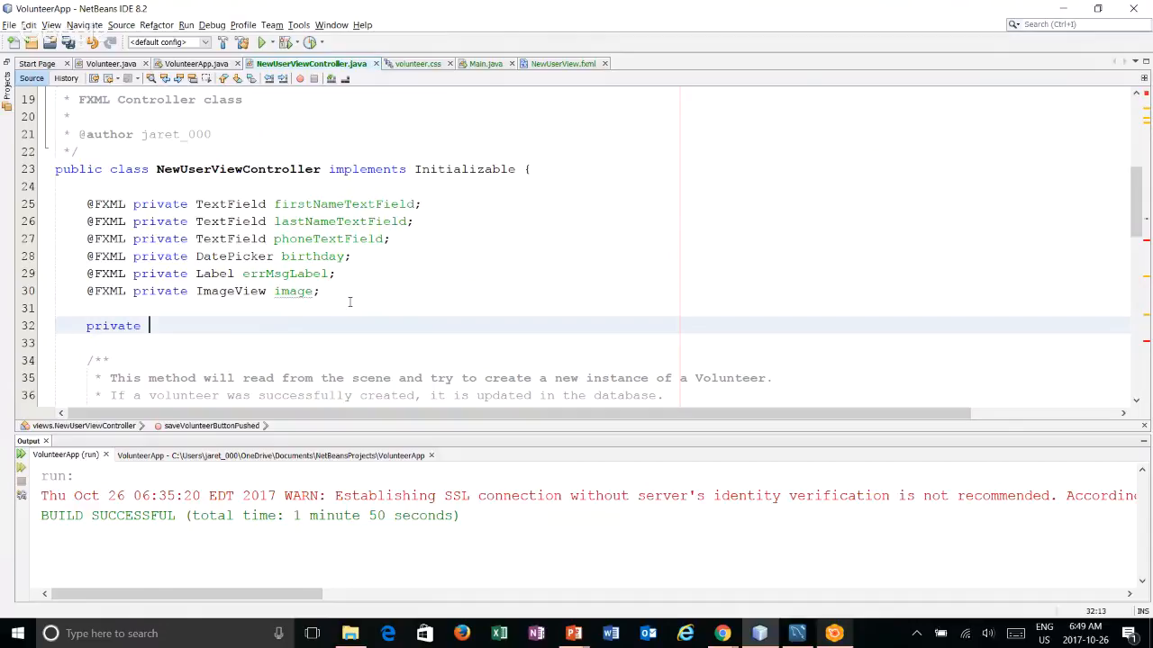
pyautogui.write('File imageFile')
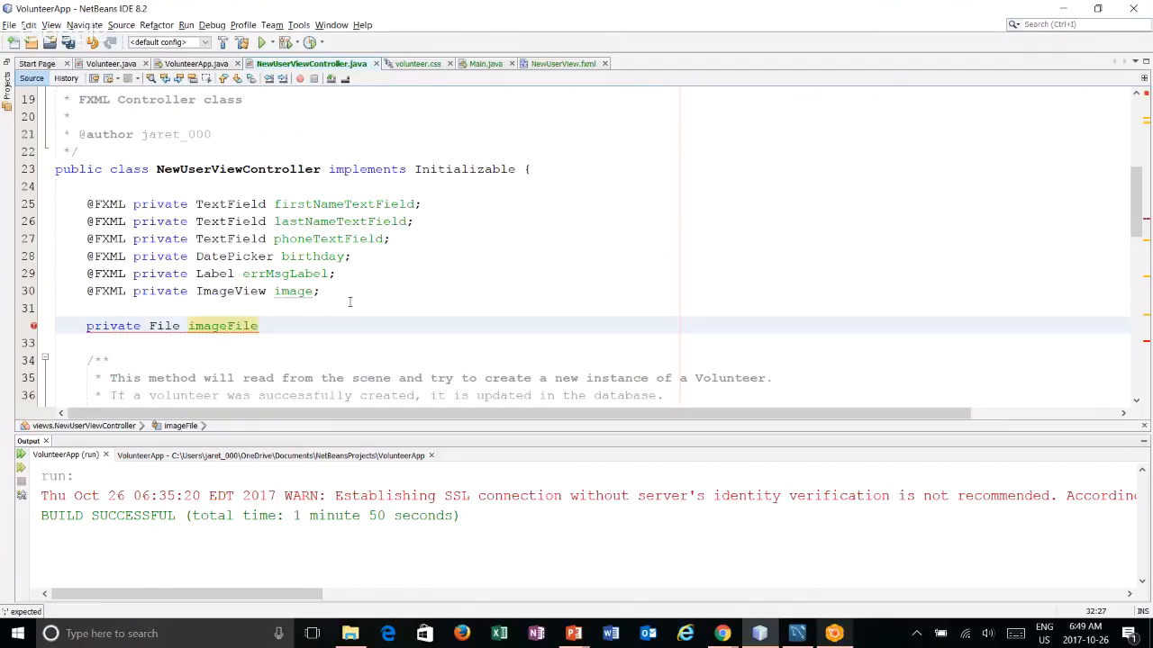
pyautogui.scroll(-3)
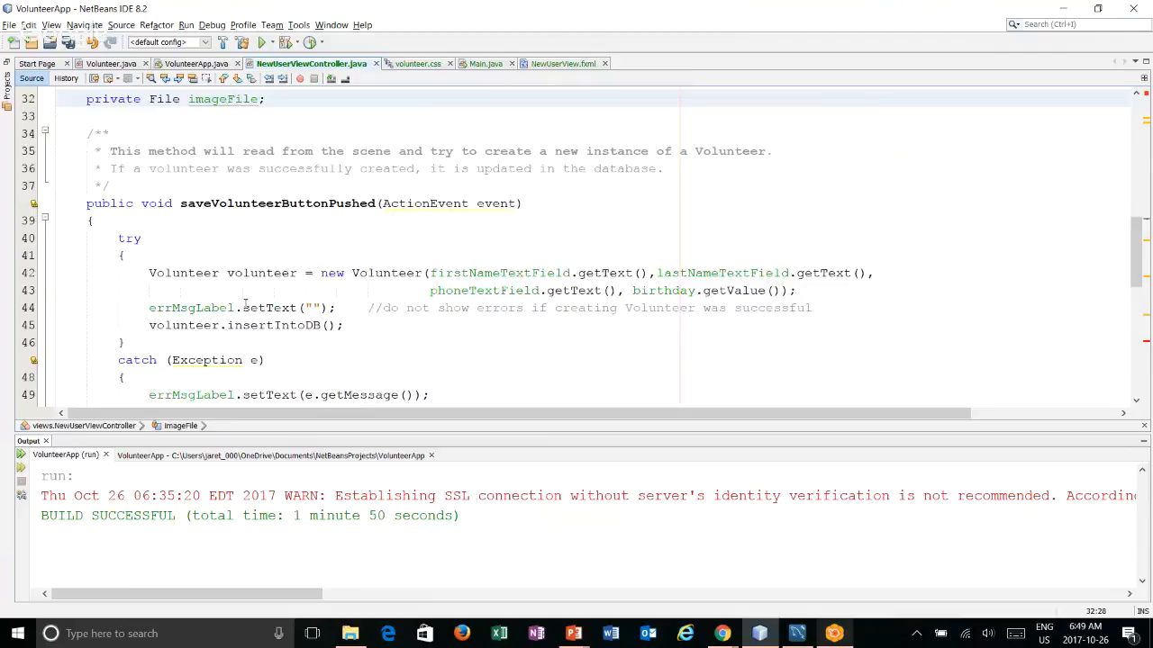
pyautogui.scroll(-3)
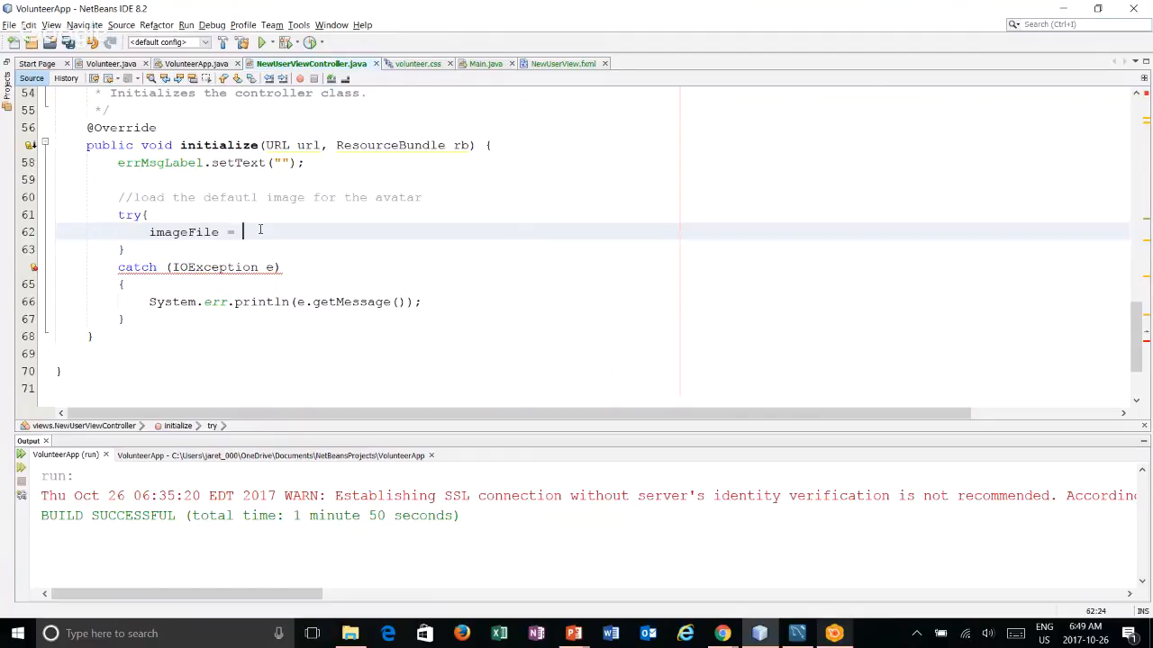
# Set imageFile to new File(".src/images/defaultPerson.png") and read it with ImageIO into bufferedImage
pyautogui.write('new File(".src")')
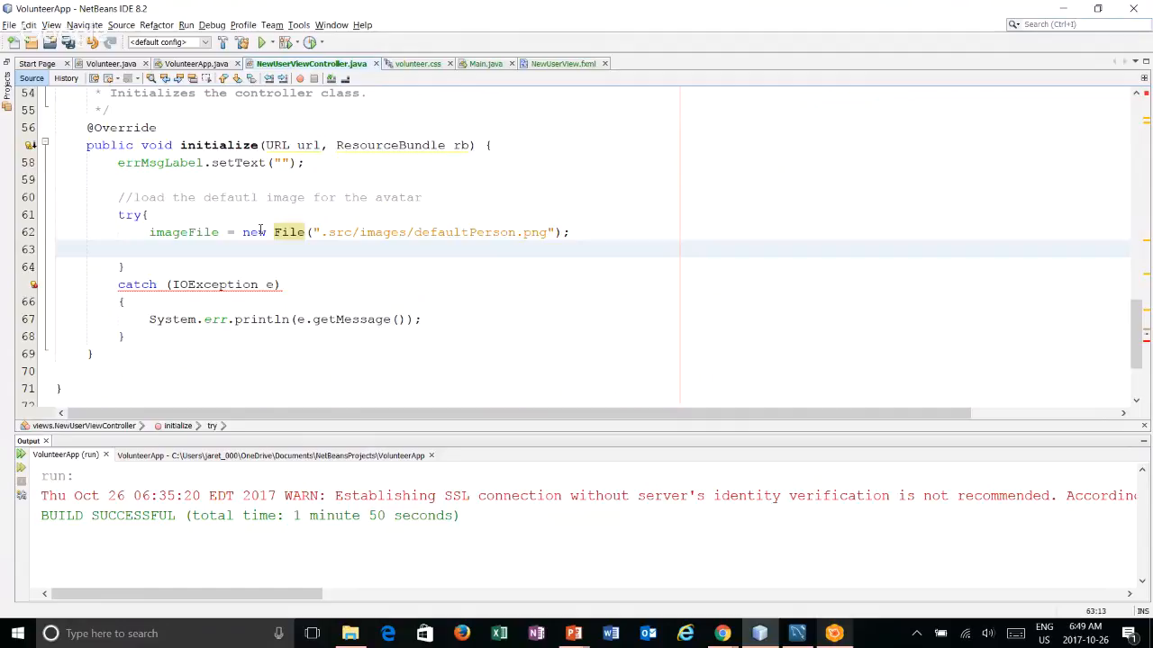
pyautogui.moveTo(320, 238)
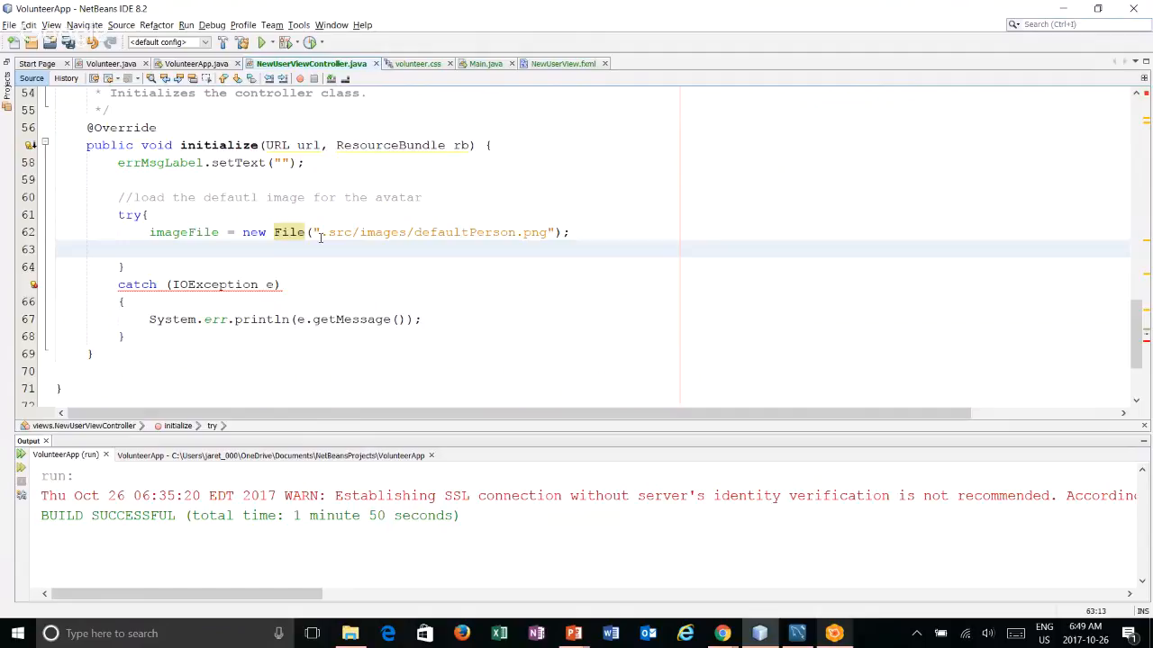
pyautogui.write('BufferedImage')
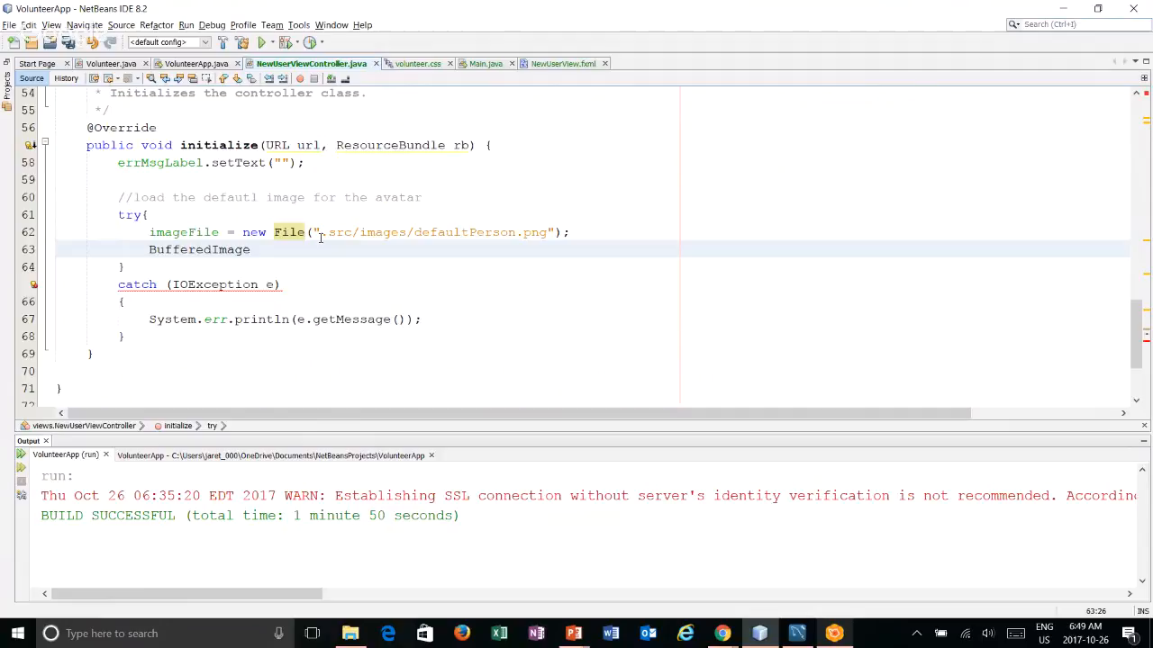
pyautogui.write('bufferedImage =')
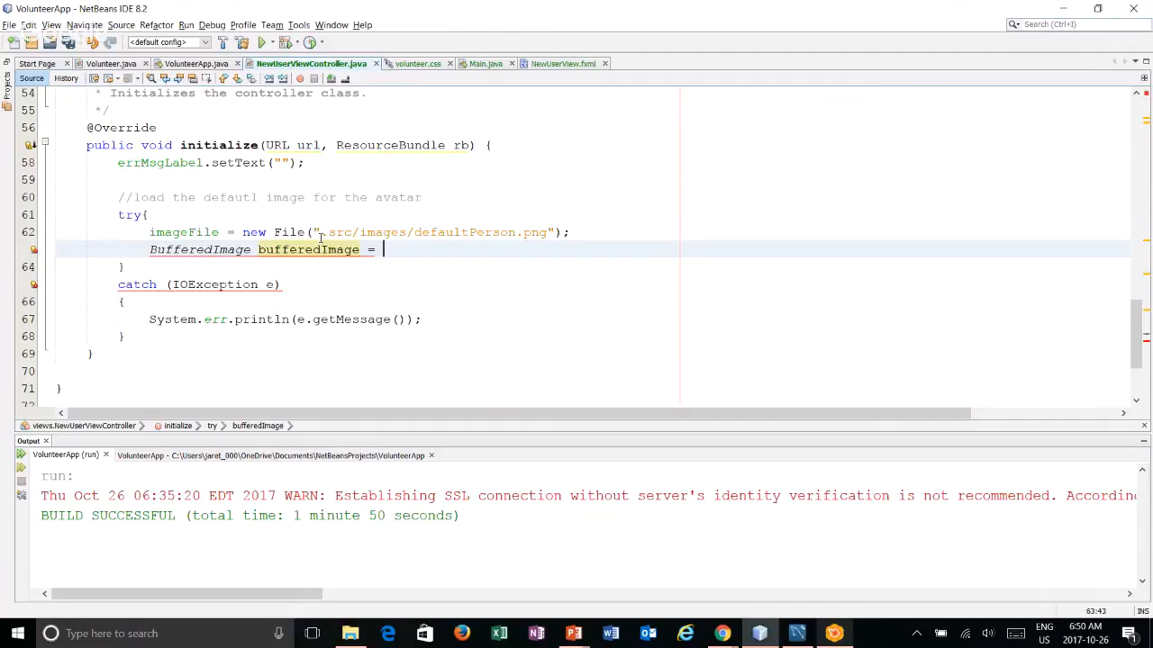
pyautogui.write('ImageIO.read()')
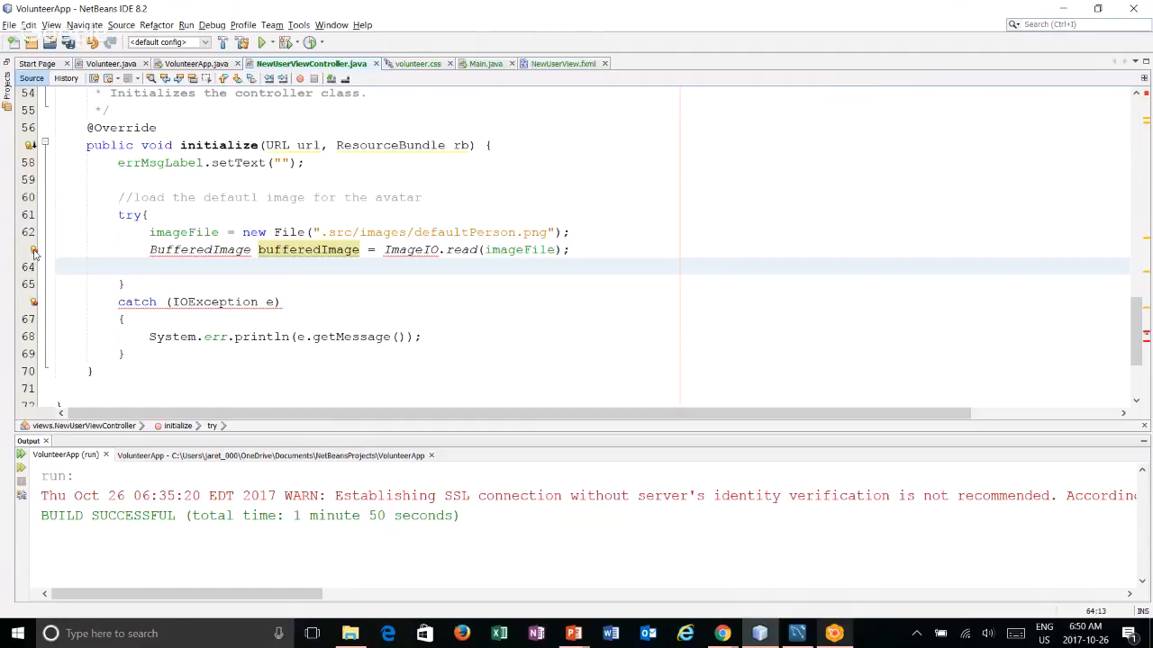
pyautogui.click(33, 249)
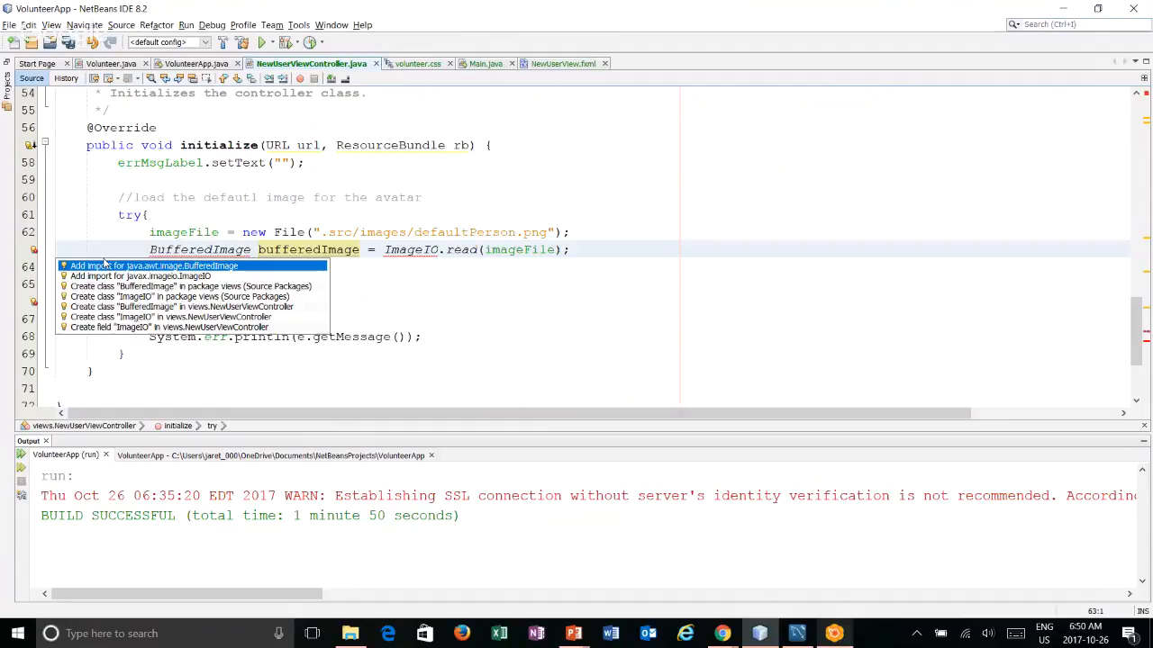
pyautogui.moveTo(216, 270)
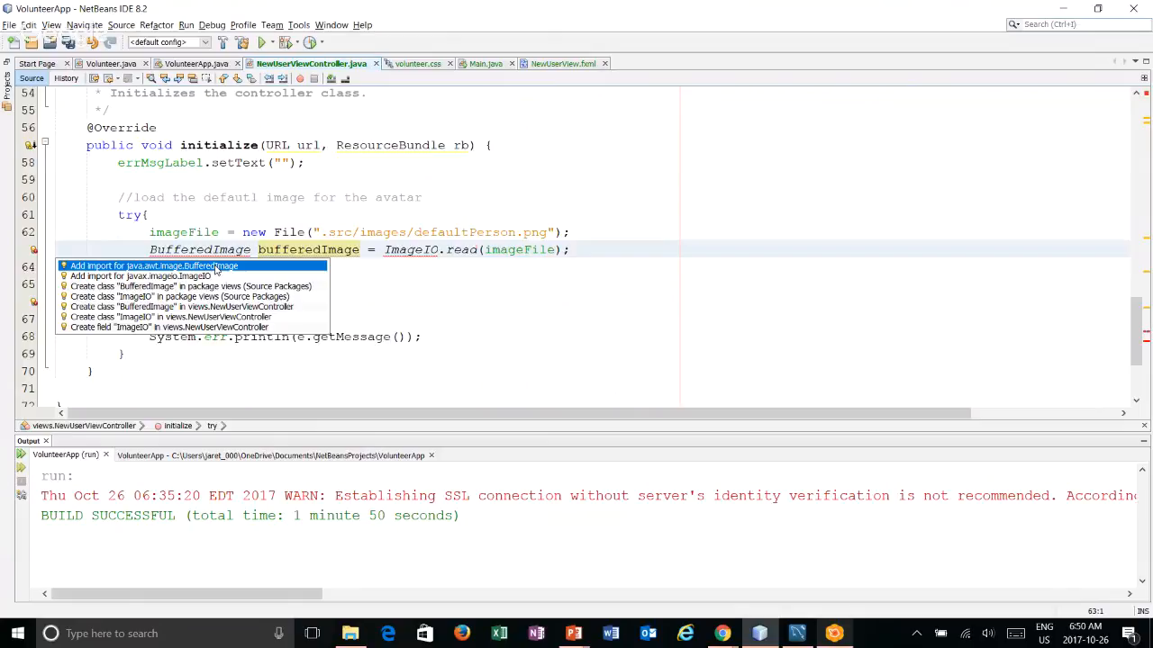
# Add imports for java.awt.image.BufferedImage and javax.imageio.ImageIO from the hints
pyautogui.click(153, 265)
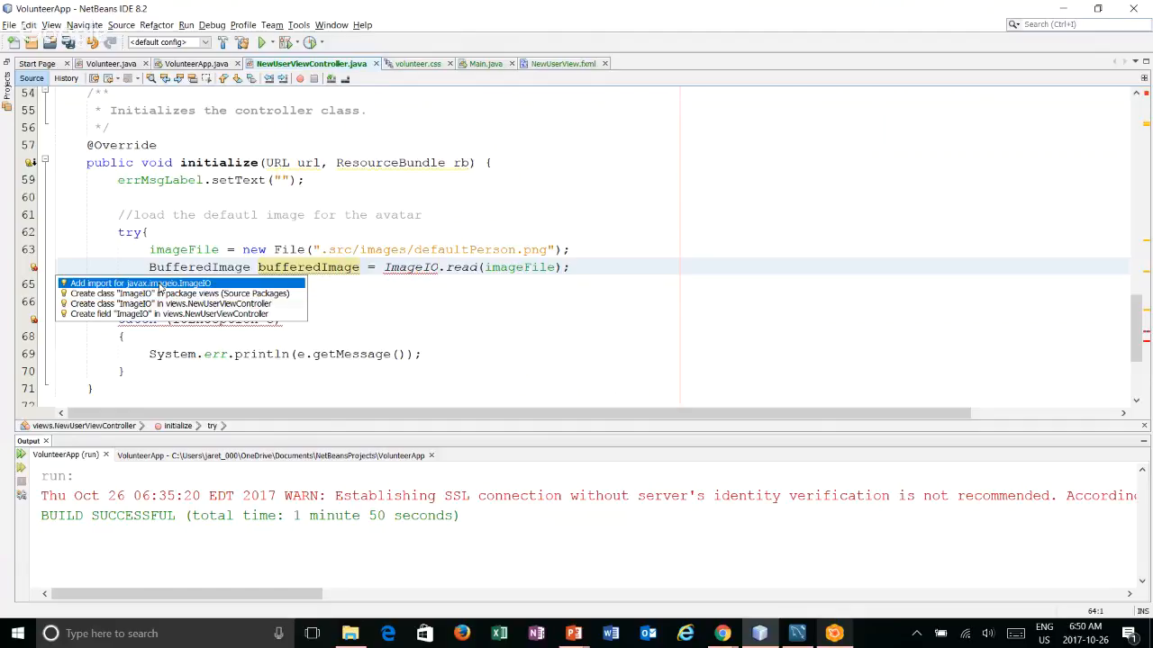
pyautogui.click(141, 282)
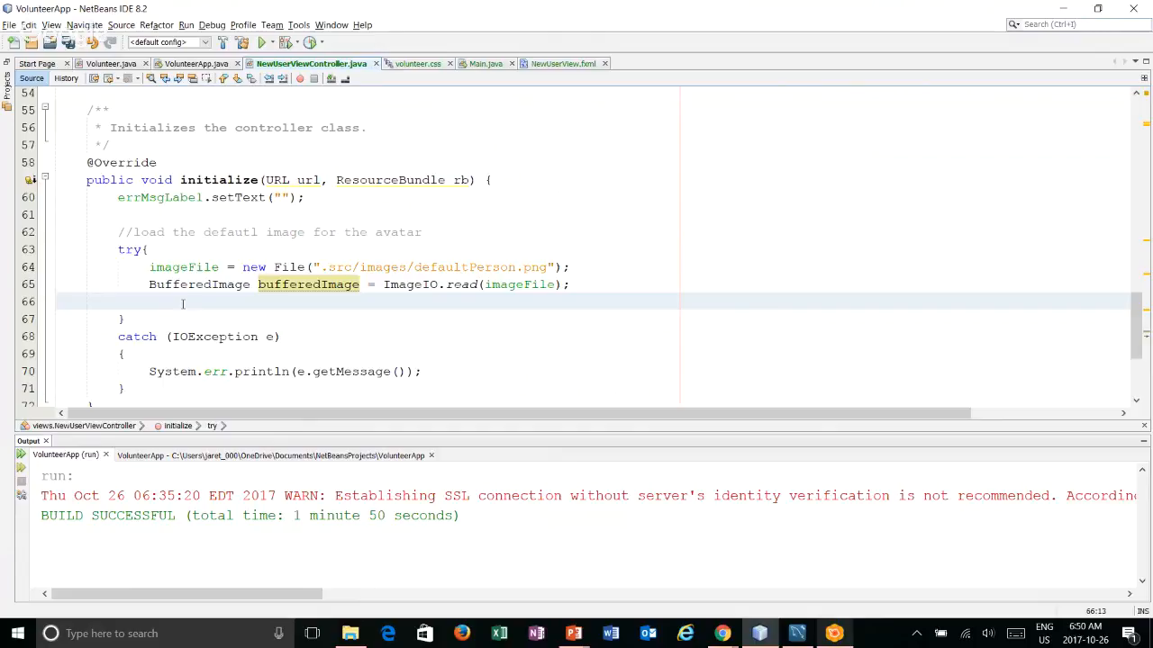
# Convert bufferedImage via SwingFXUtils.toFXImage, rename the field to imageView and set the image on it
pyautogui.write('Image')
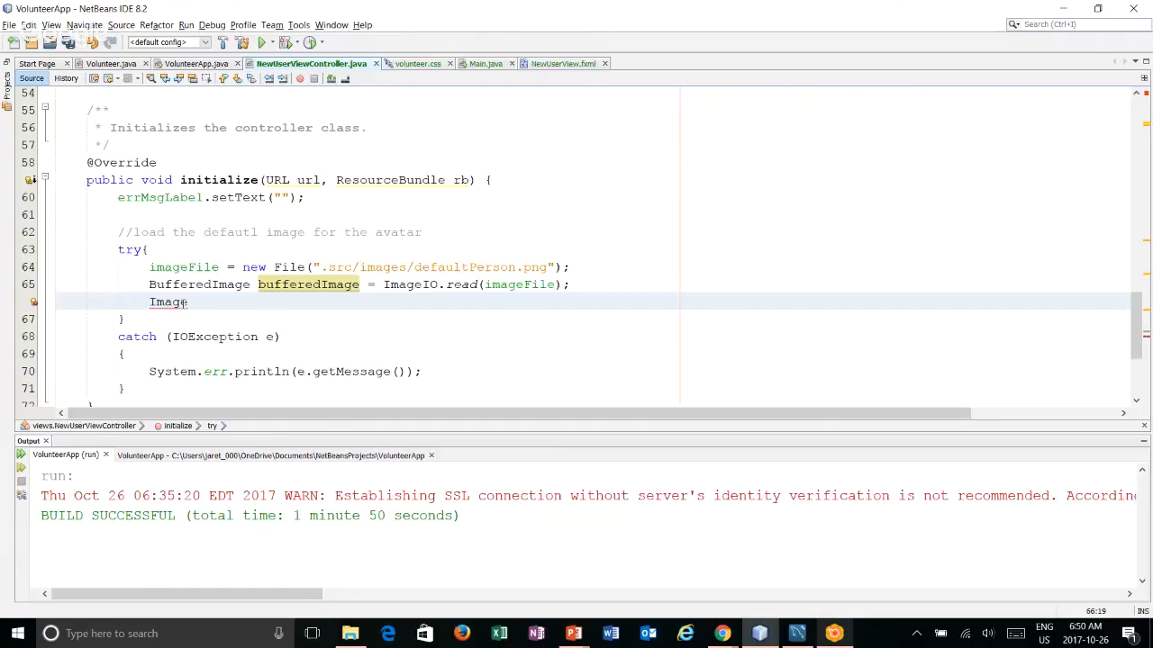
pyautogui.write('image = SwingFXUtils.toFXImage(bufferedImage, null);')
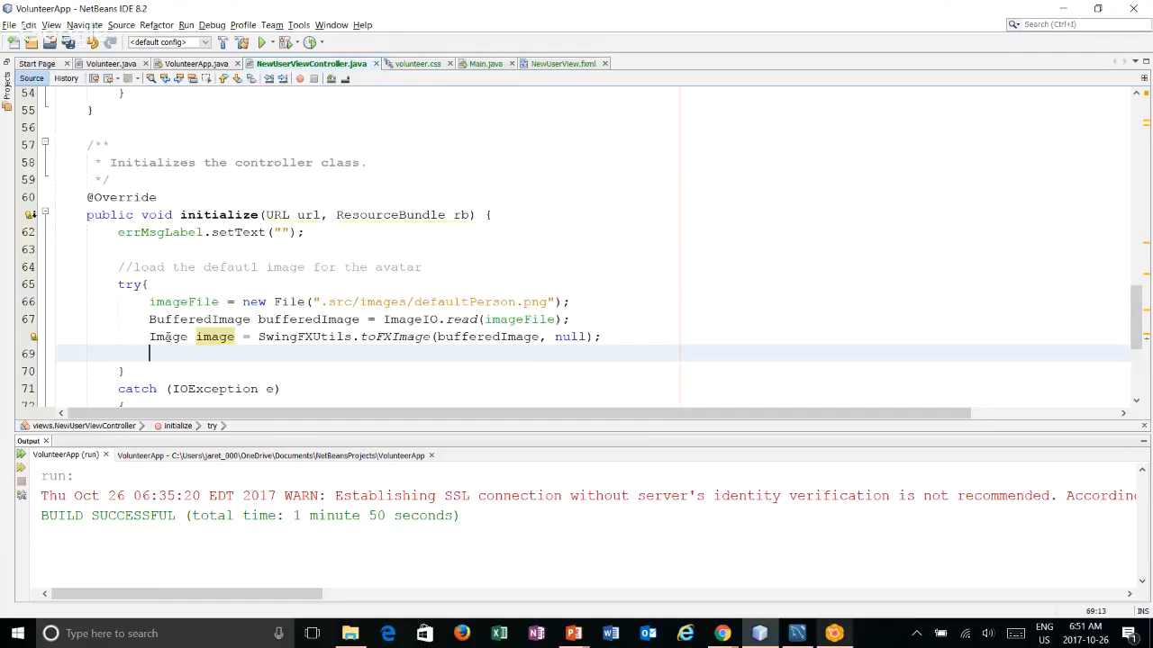
pyautogui.write('image')
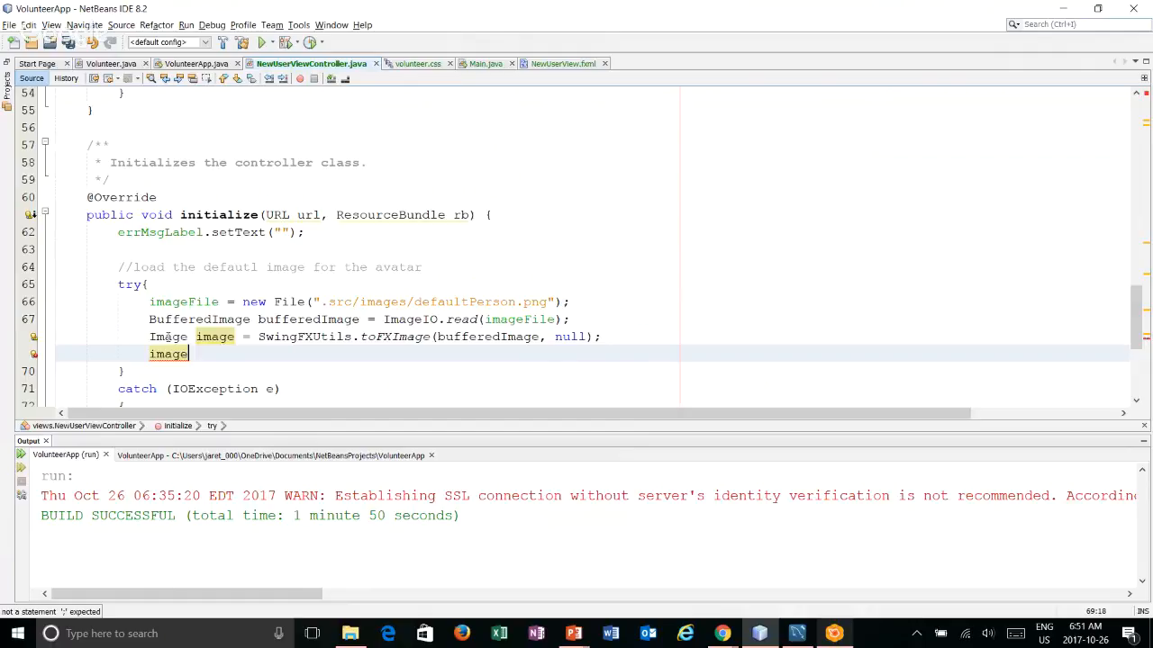
pyautogui.scroll(3)
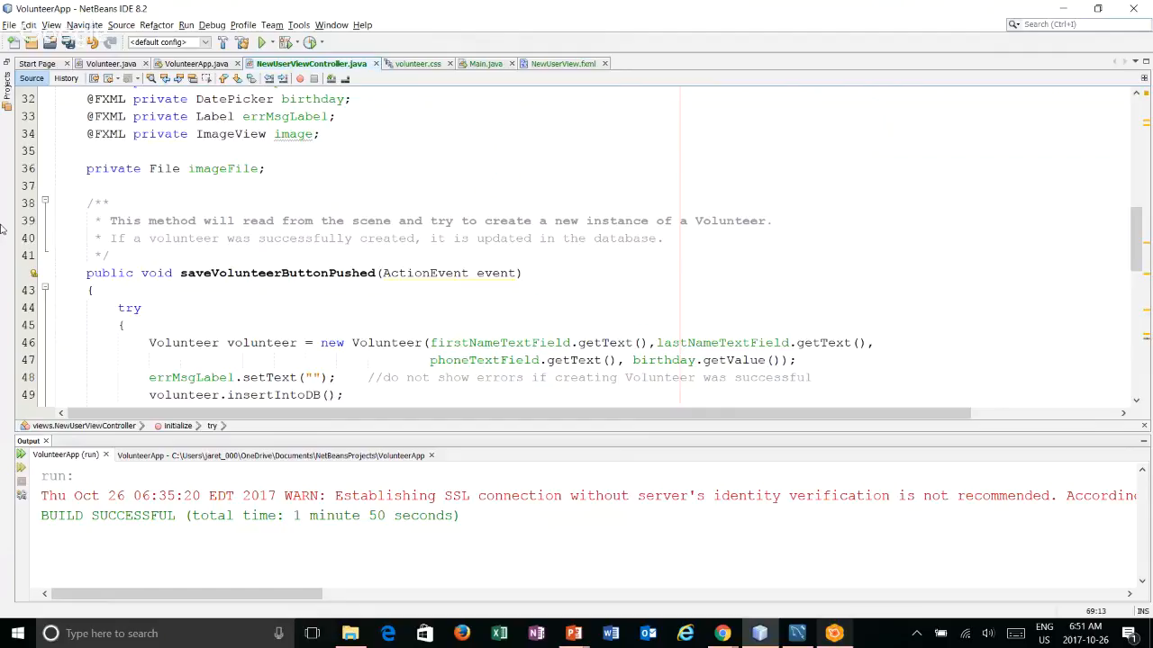
pyautogui.click(321, 133)
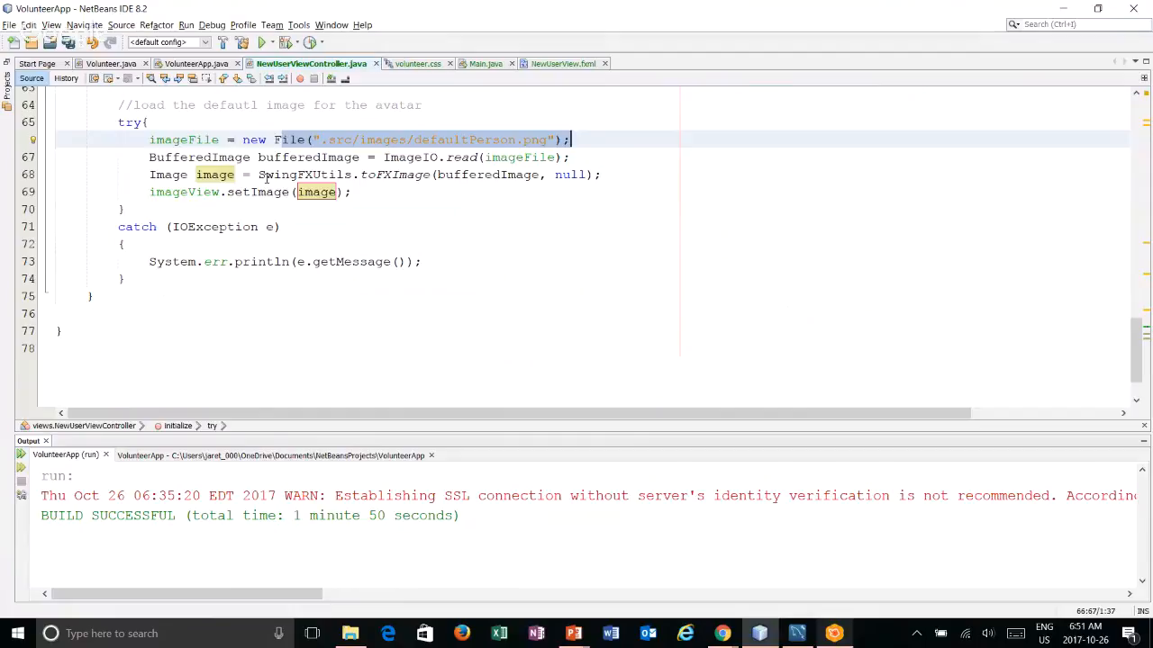
# Set the ImageView's fx:id to imageView in Scene Builder, save, and return to NetBeans
pyautogui.press('alt+tab')
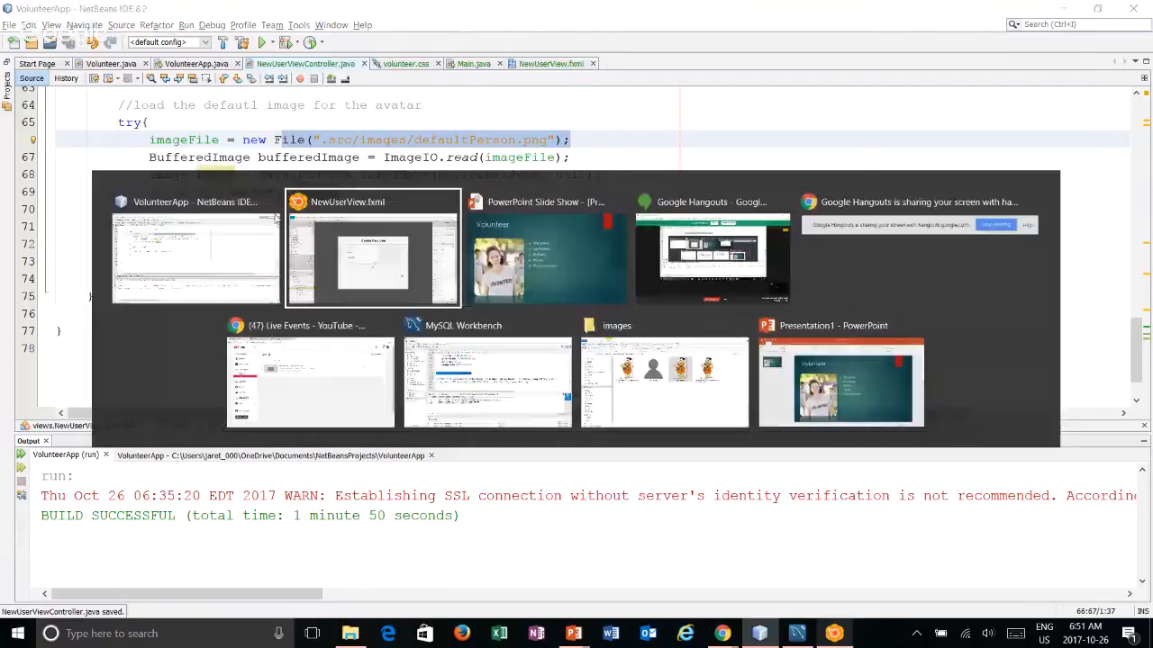
pyautogui.click(371, 249)
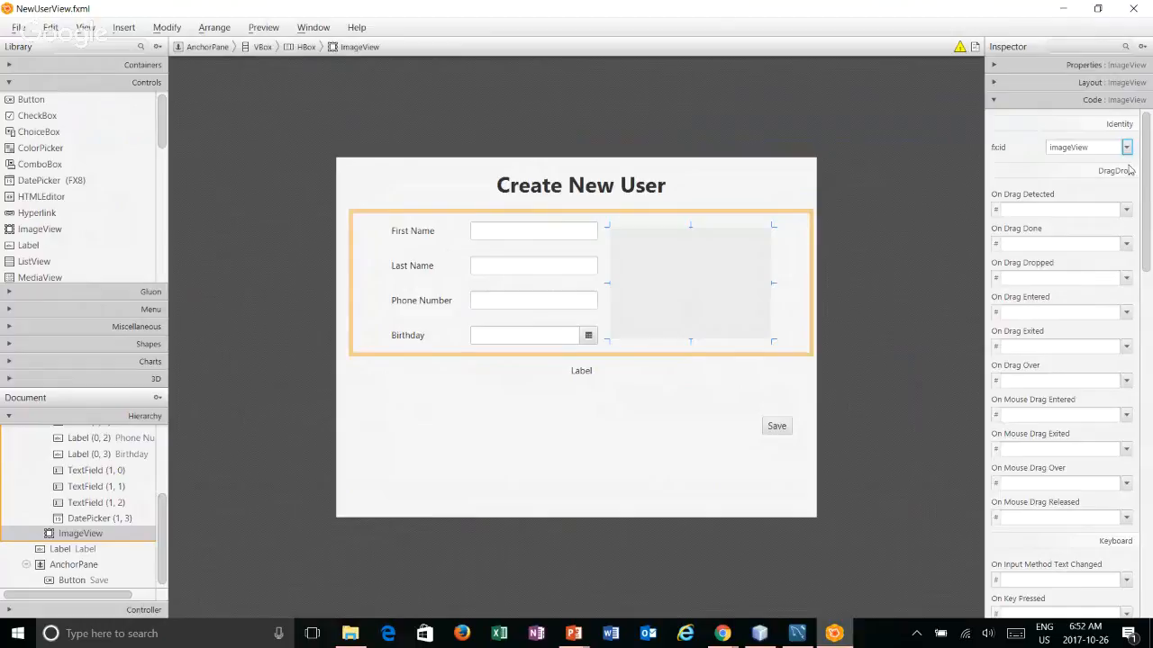
pyautogui.press('alt+tab')
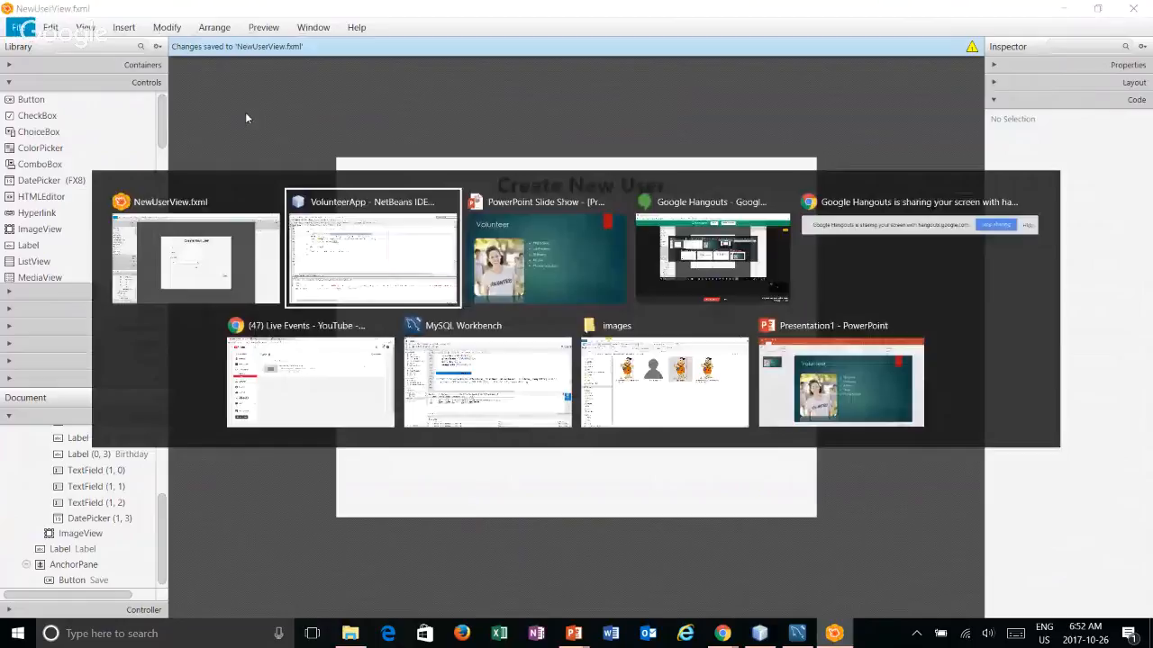
pyautogui.click(371, 249)
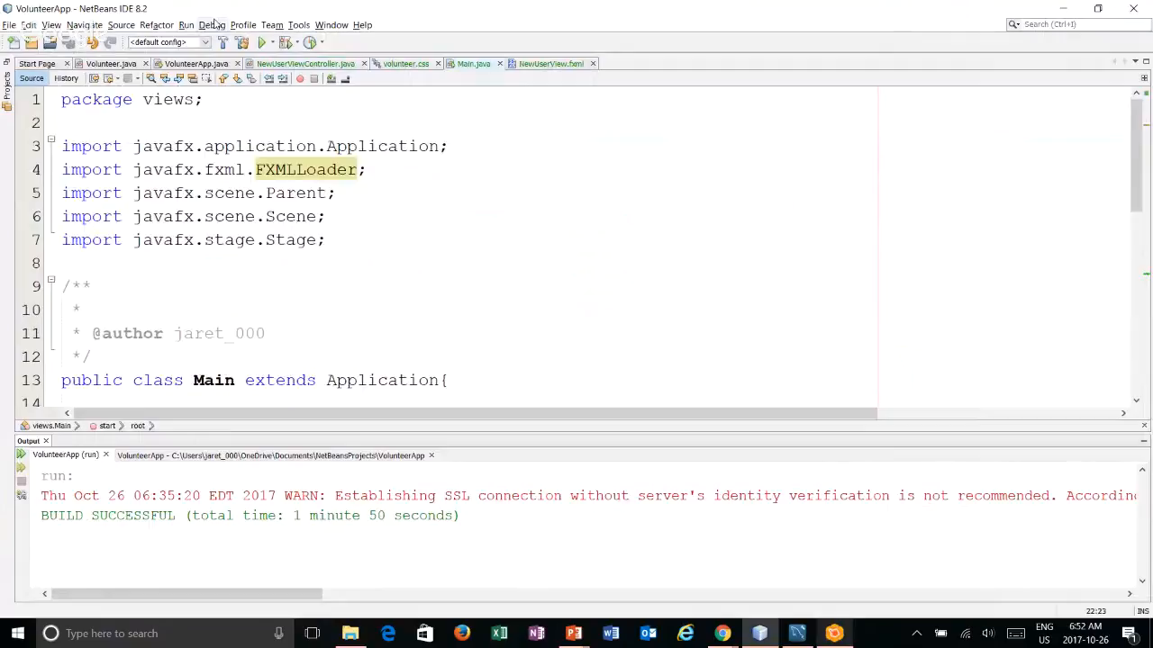
# Run VolunteerApp, see no avatar and 'Can't read input file!', close the form and return to the controller
pyautogui.click(263, 43)
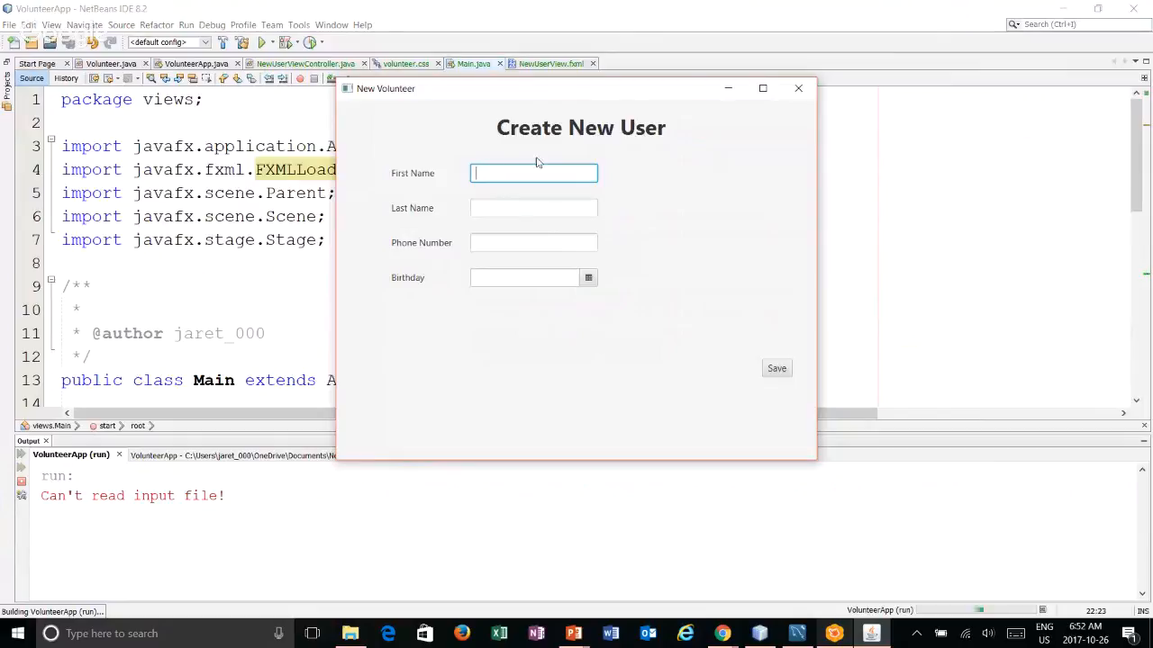
pyautogui.click(796, 88)
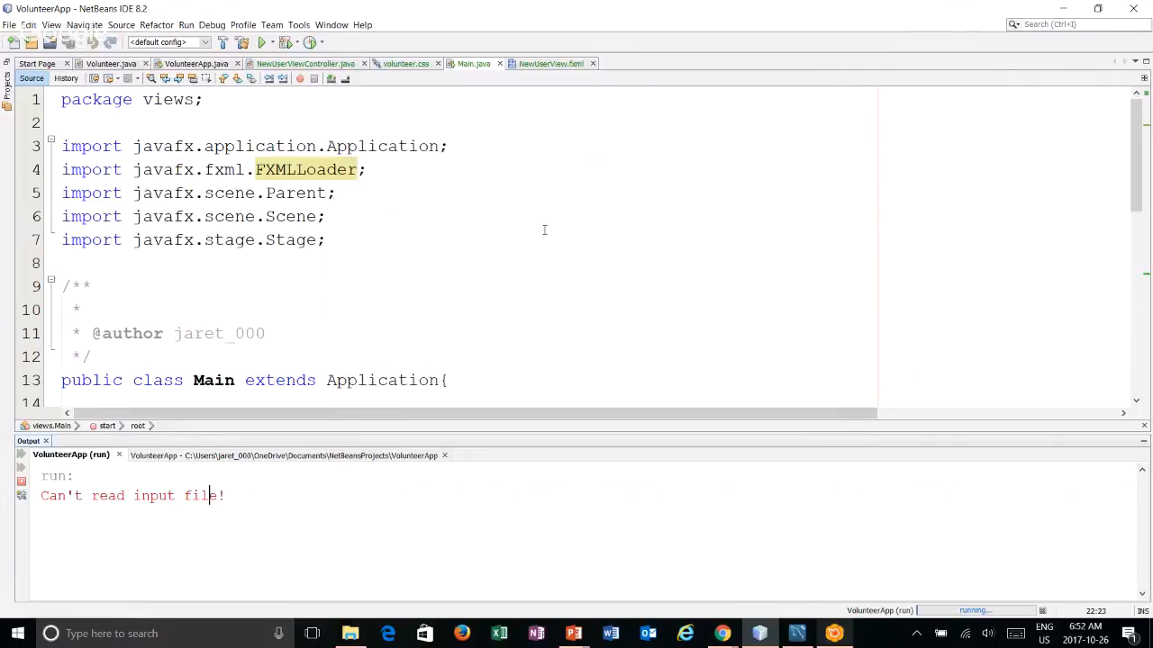
pyautogui.click(350, 634)
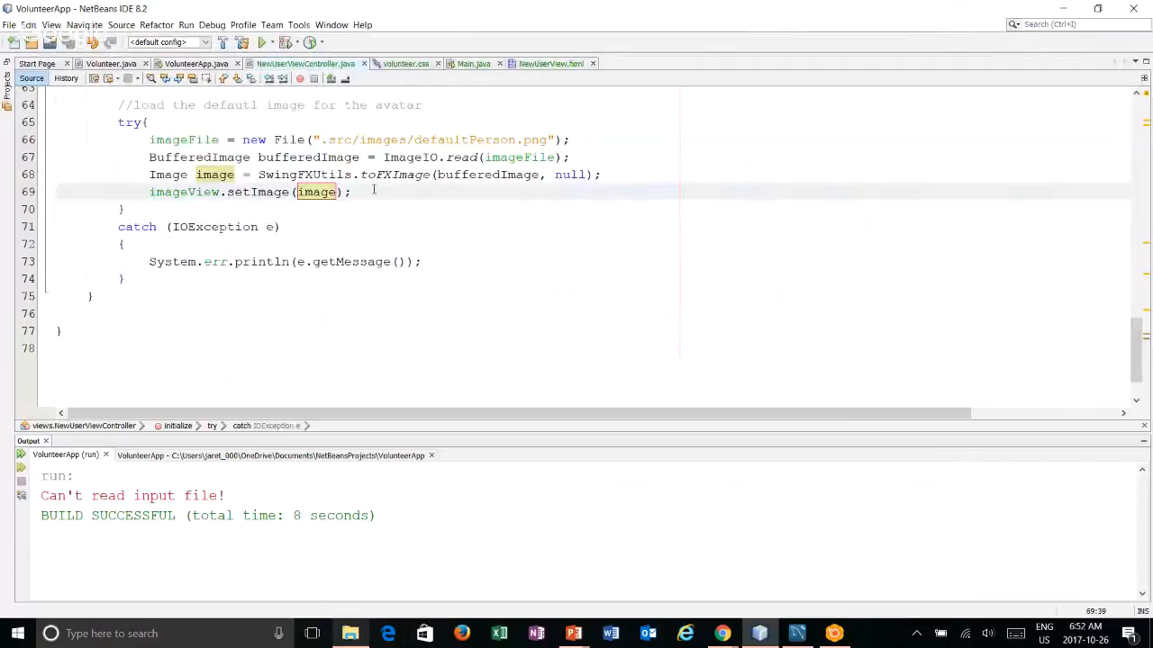
# Fix the path to "./src/images/defaultPerson.png" and rerun so the form shows the default avatar
pyautogui.click(352, 191)
pyautogui.write('/')
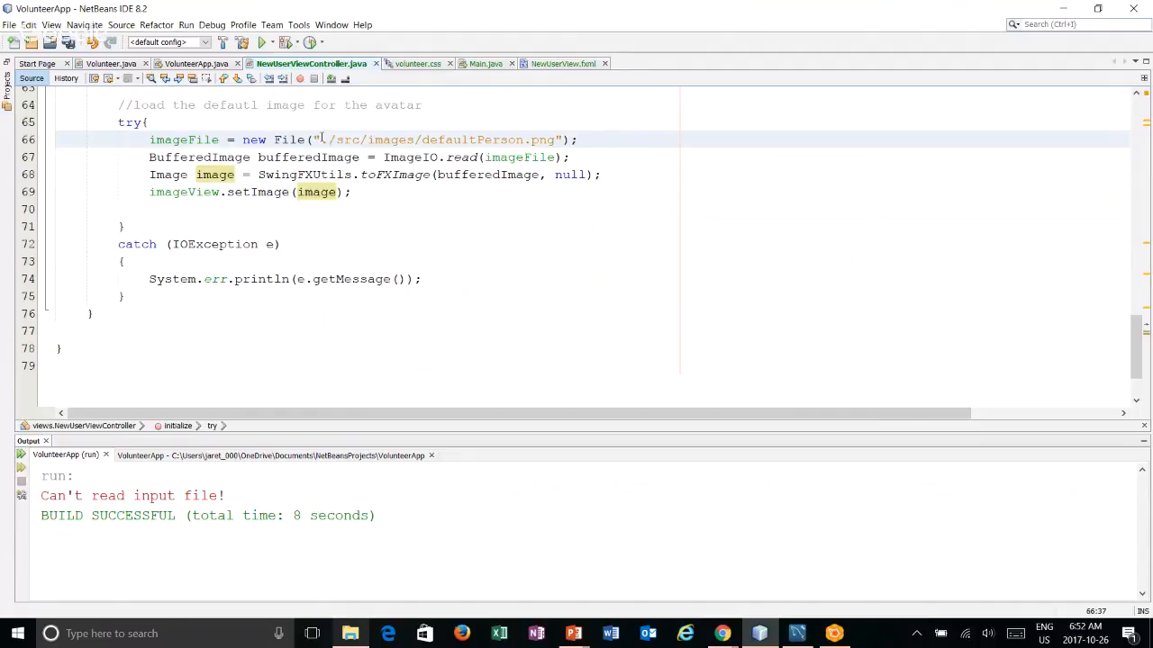
pyautogui.click(186, 25)
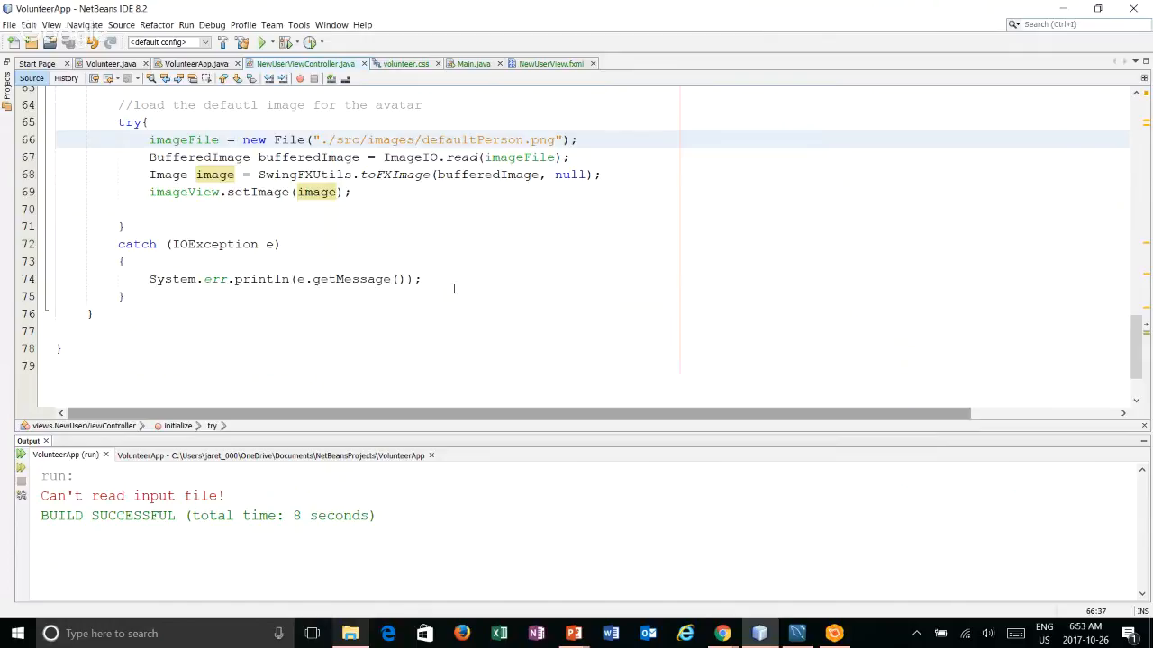
pyautogui.click(261, 43)
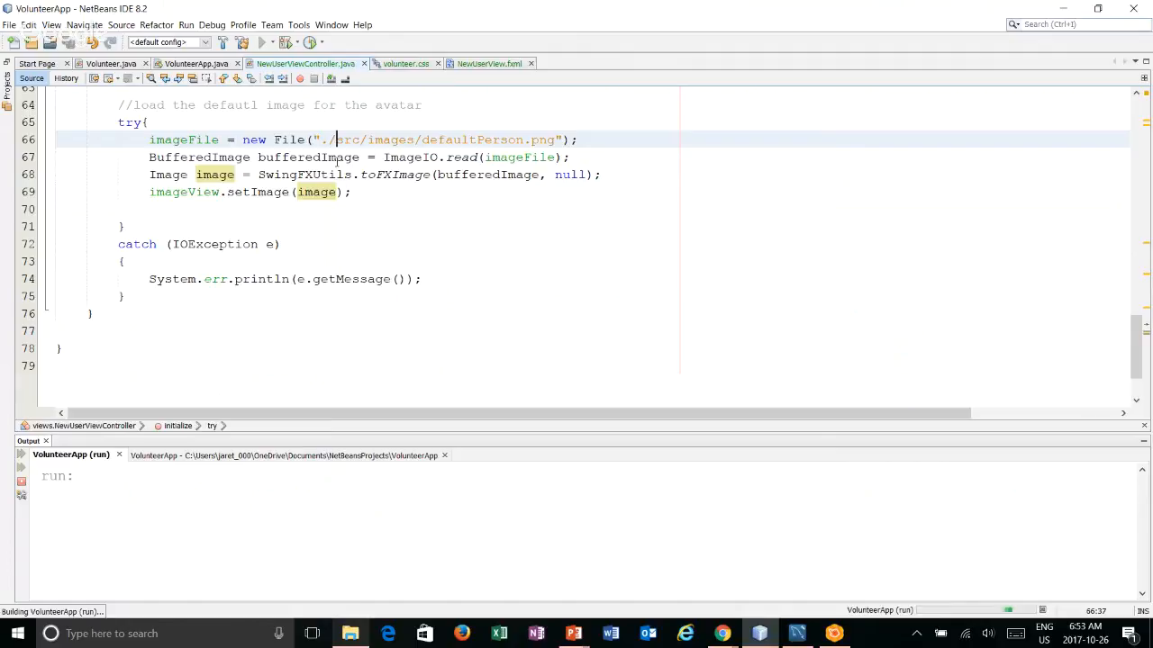
pyautogui.click(263, 44)
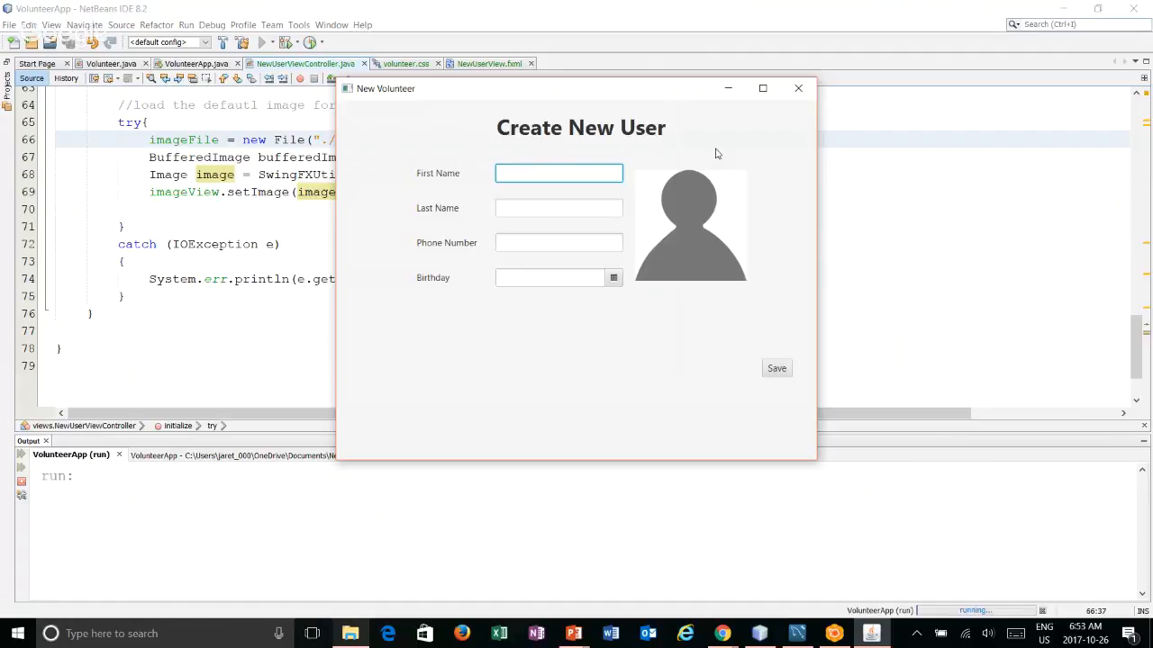
pyautogui.moveTo(728, 304)
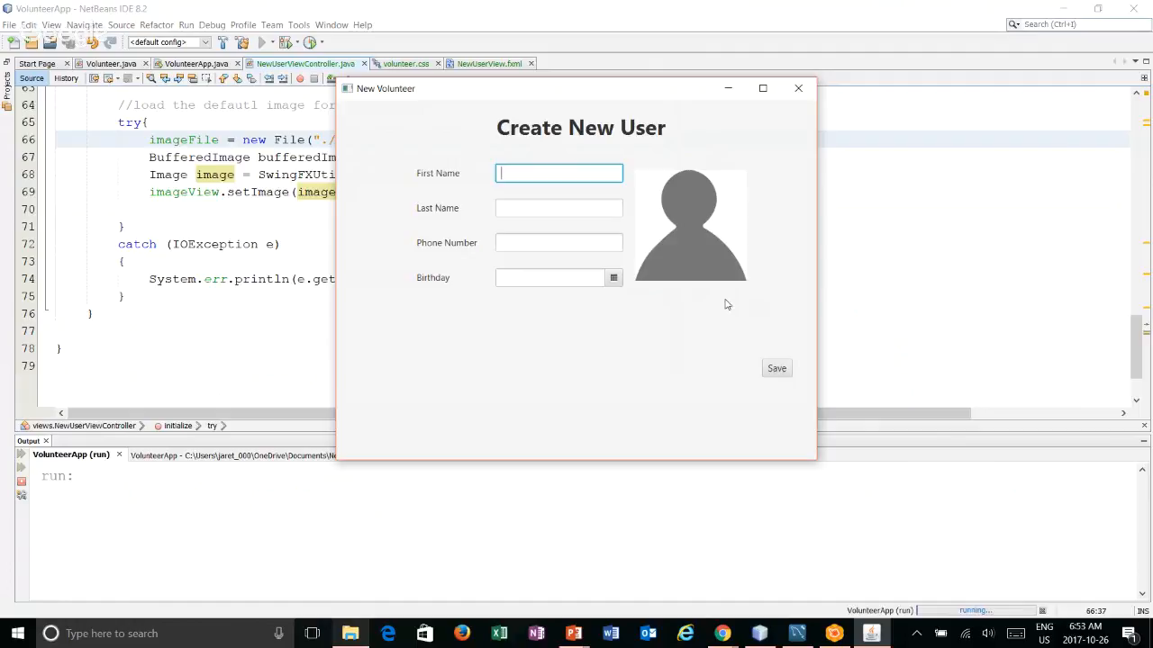